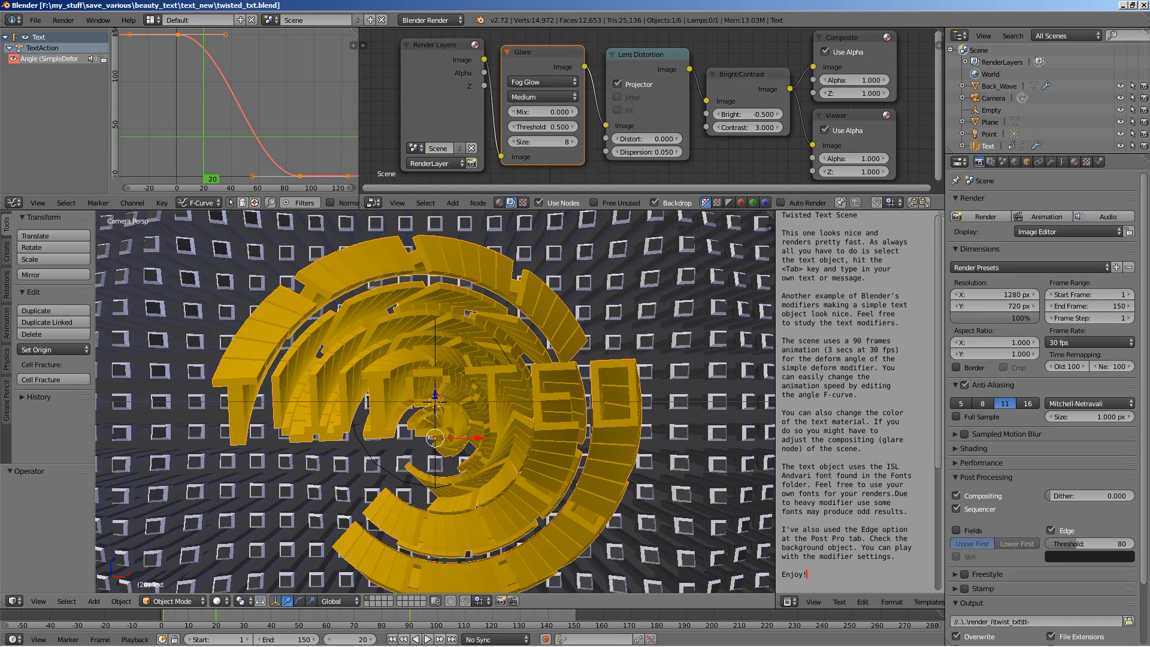
{"action": "mouse_move", "coordinate": [575, 328]}
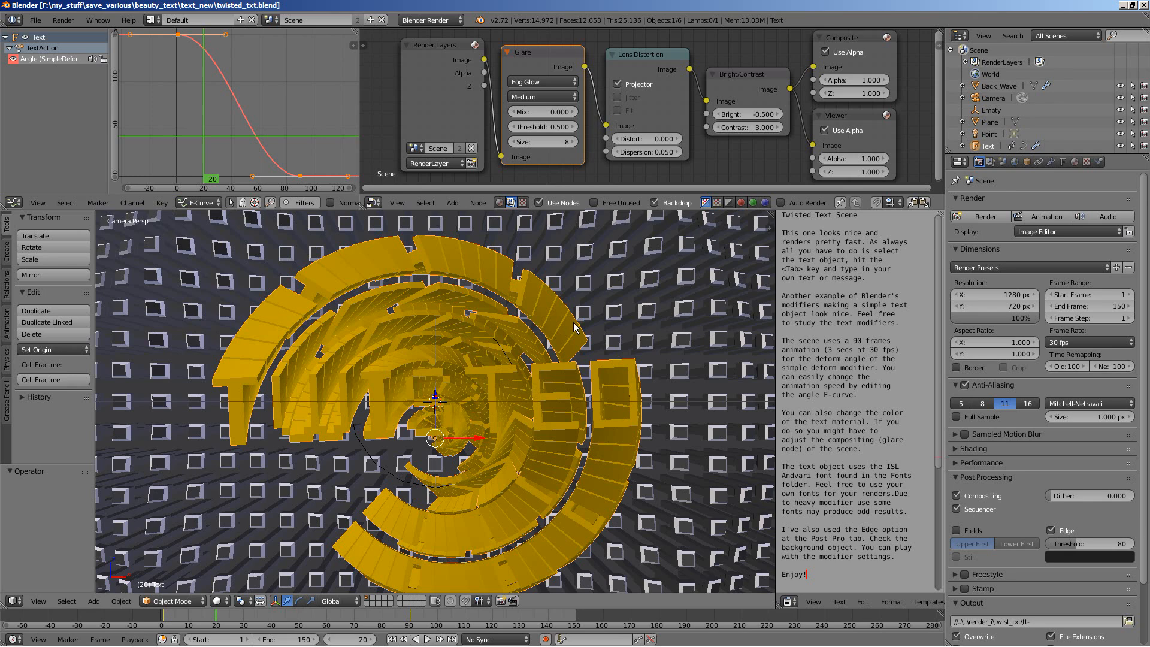
{"action": "mouse_move", "coordinate": [507, 350]}
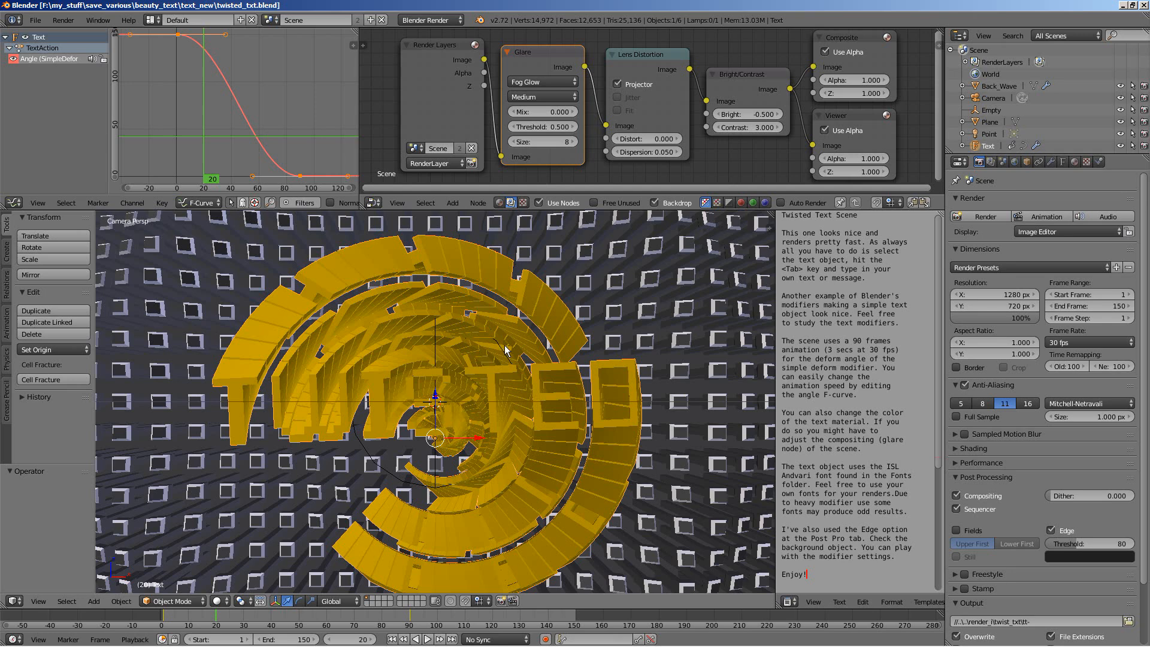
{"action": "mouse_move", "coordinate": [530, 331]}
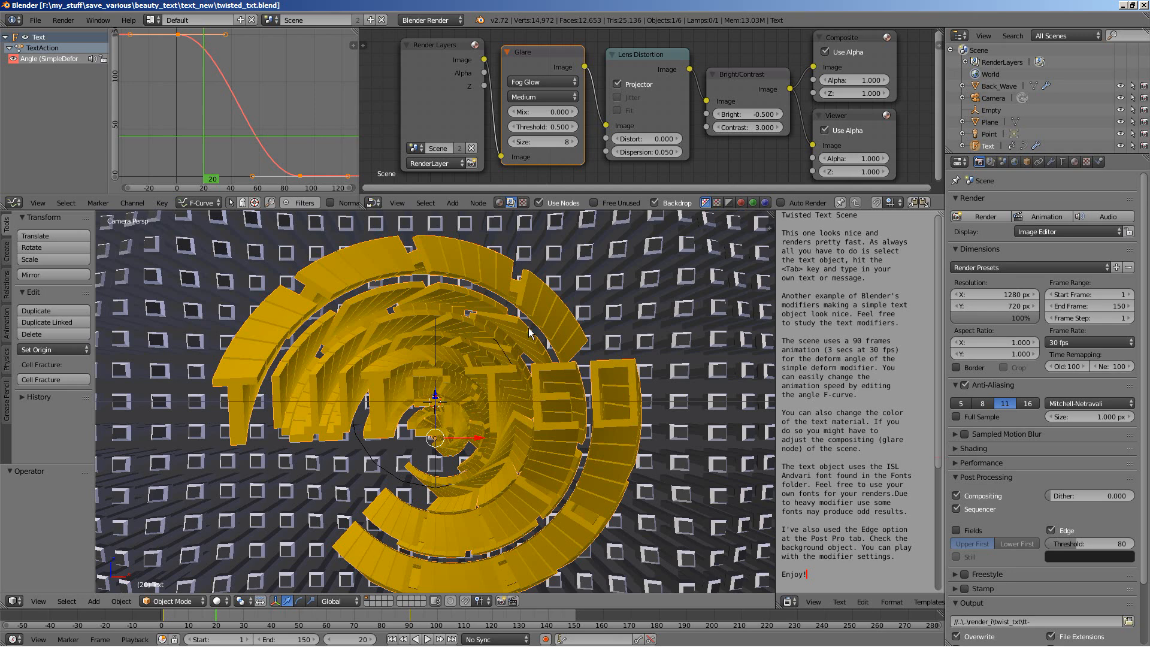
{"action": "mouse_move", "coordinate": [522, 338]}
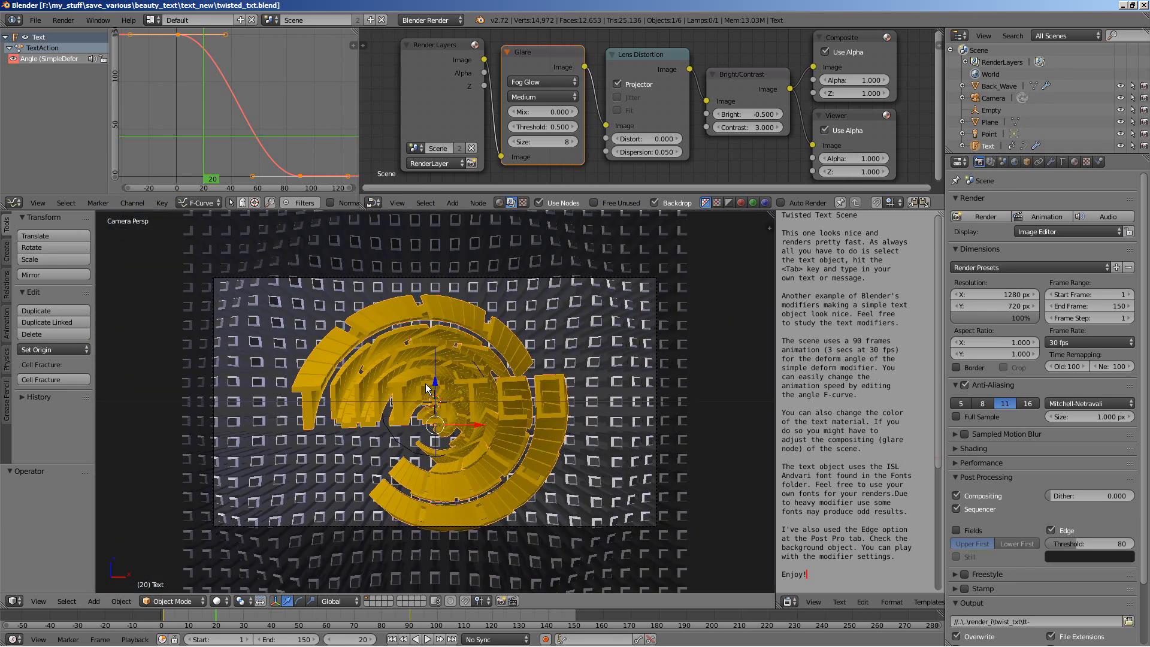
Play the twist animation from the first frame, stop it, and go to frame 30.
{"action": "left_click", "coordinate": [402, 639]}
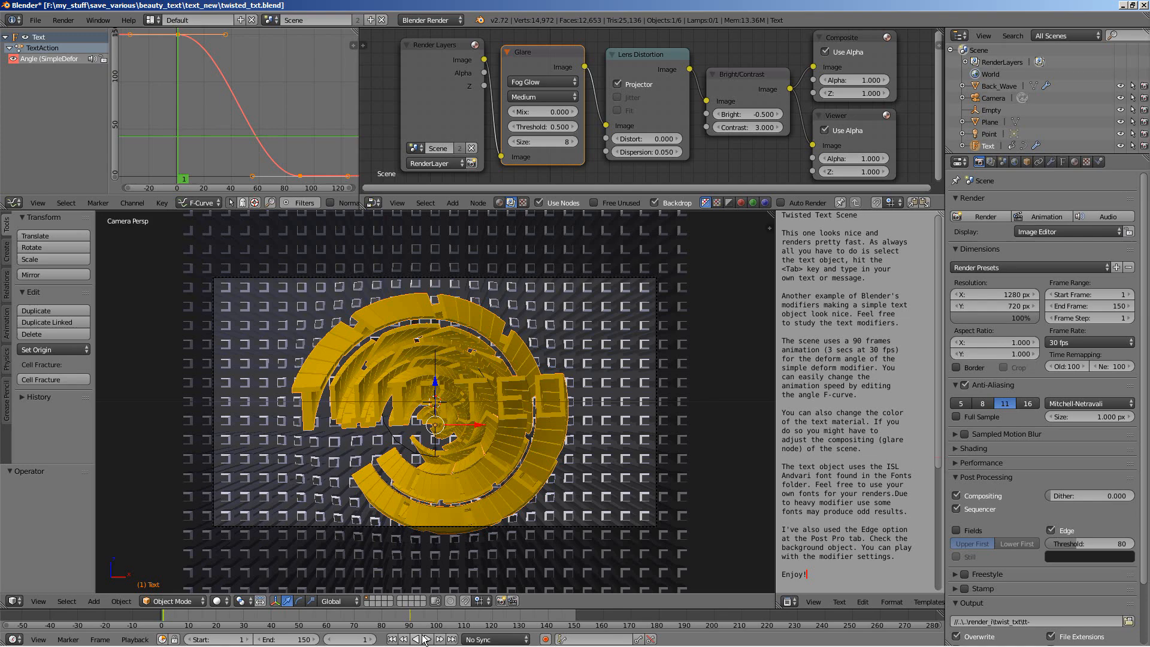
{"action": "left_click", "coordinate": [426, 640]}
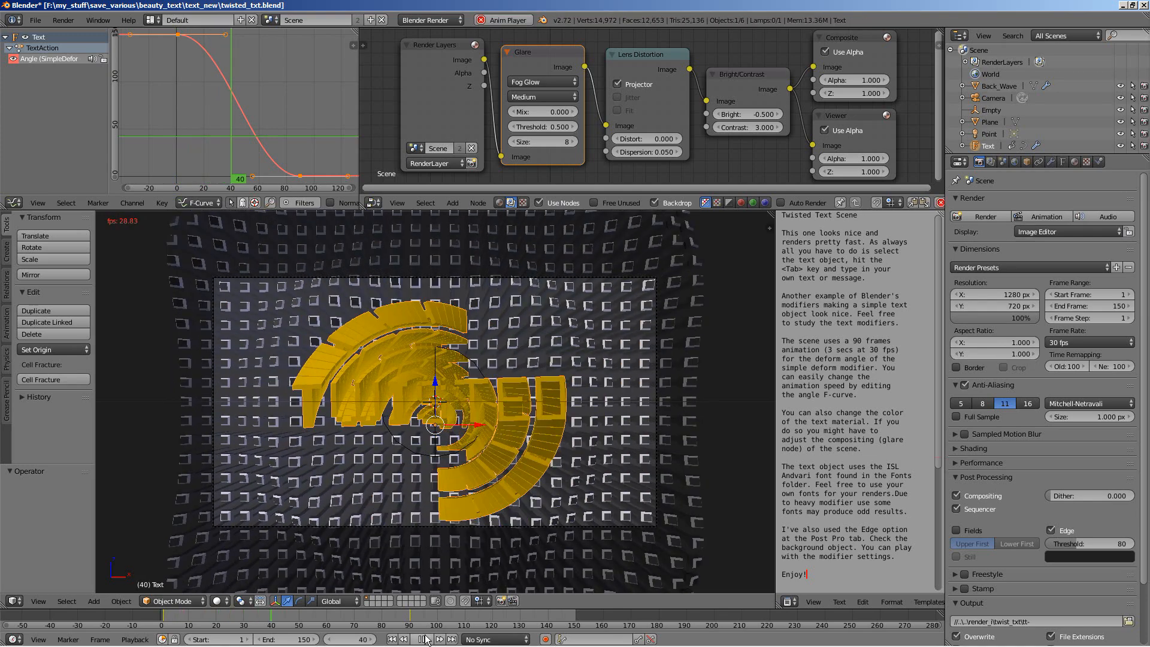
{"action": "left_click", "coordinate": [427, 639]}
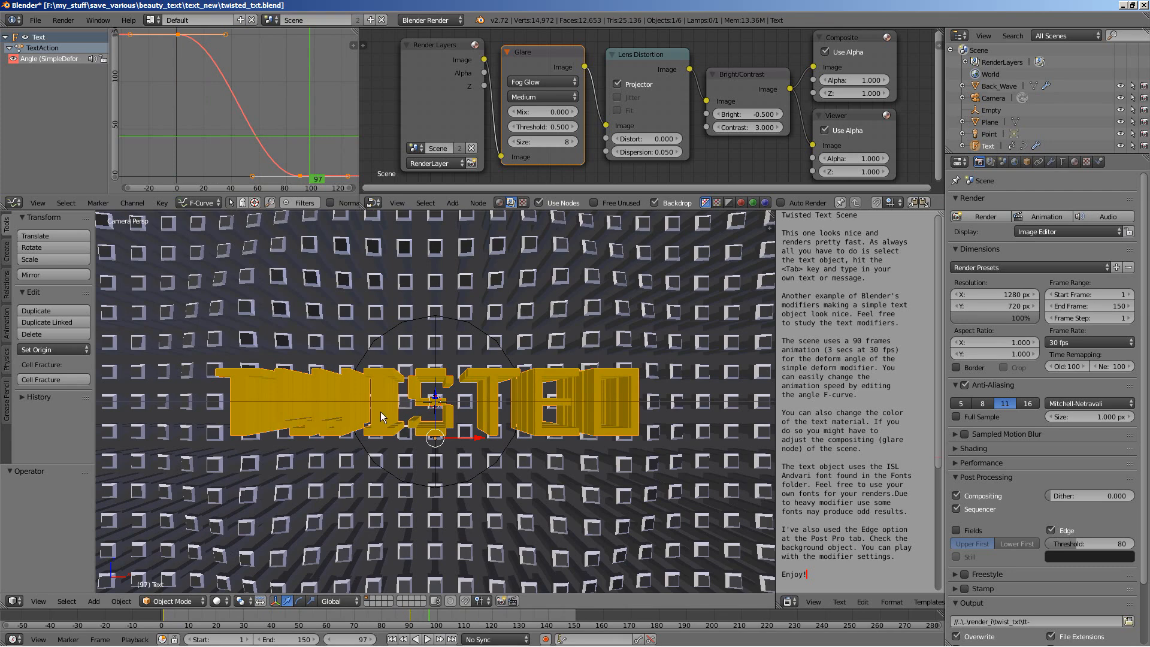
{"action": "mouse_move", "coordinate": [242, 620]}
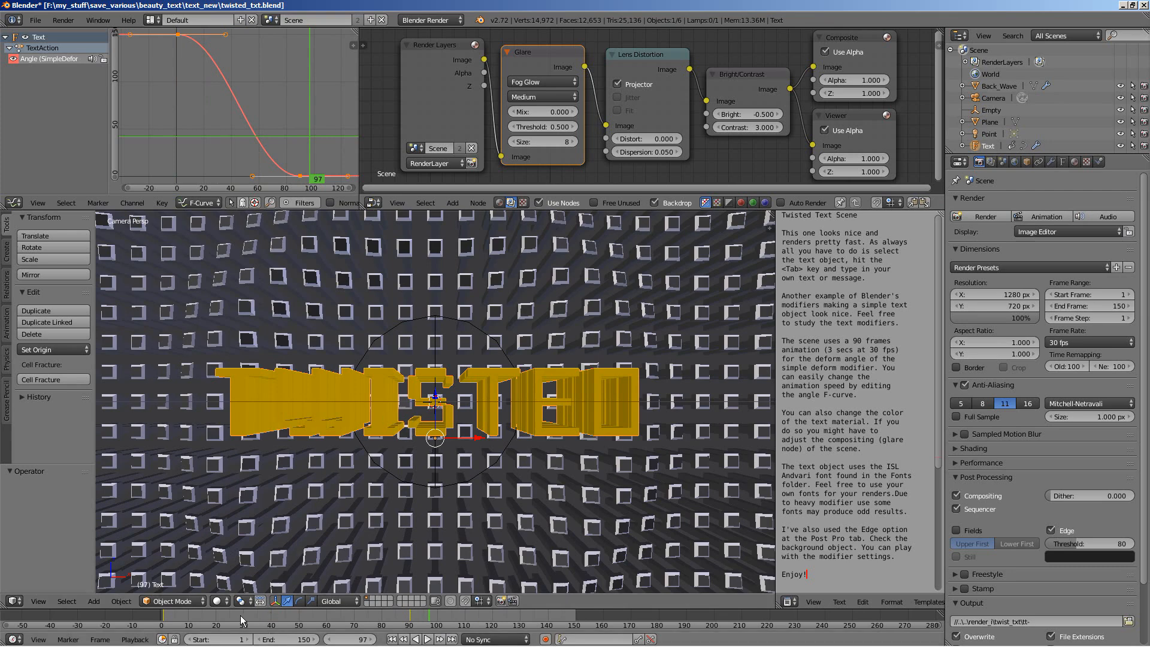
{"action": "left_click", "coordinate": [239, 621]}
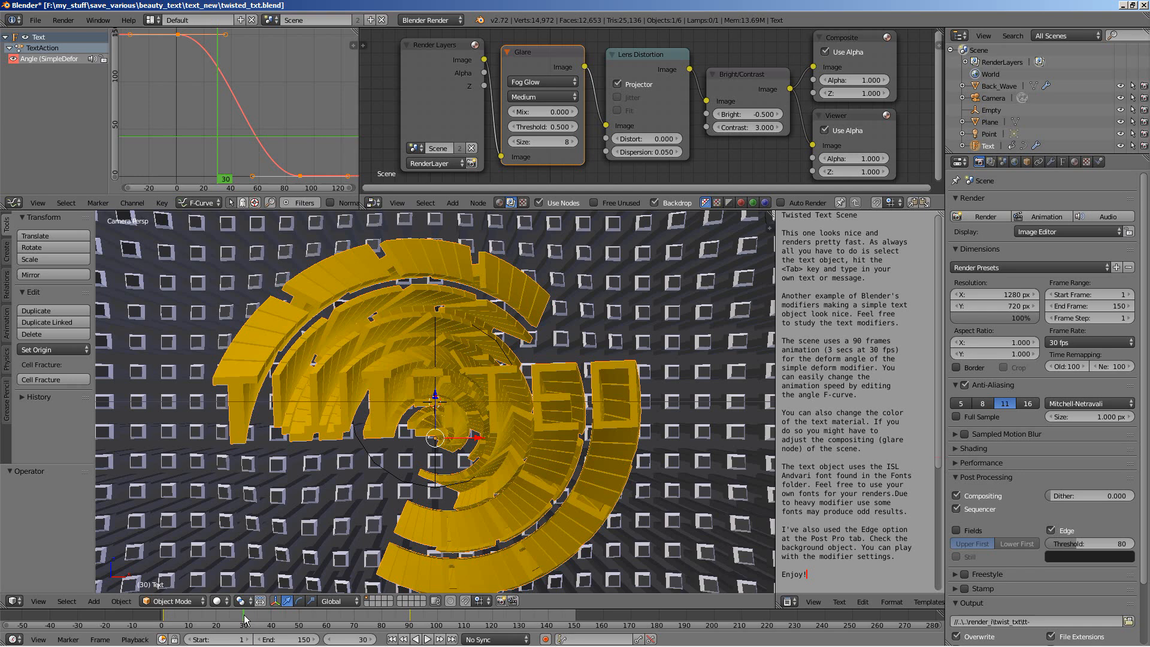
{"action": "mouse_move", "coordinate": [271, 409]}
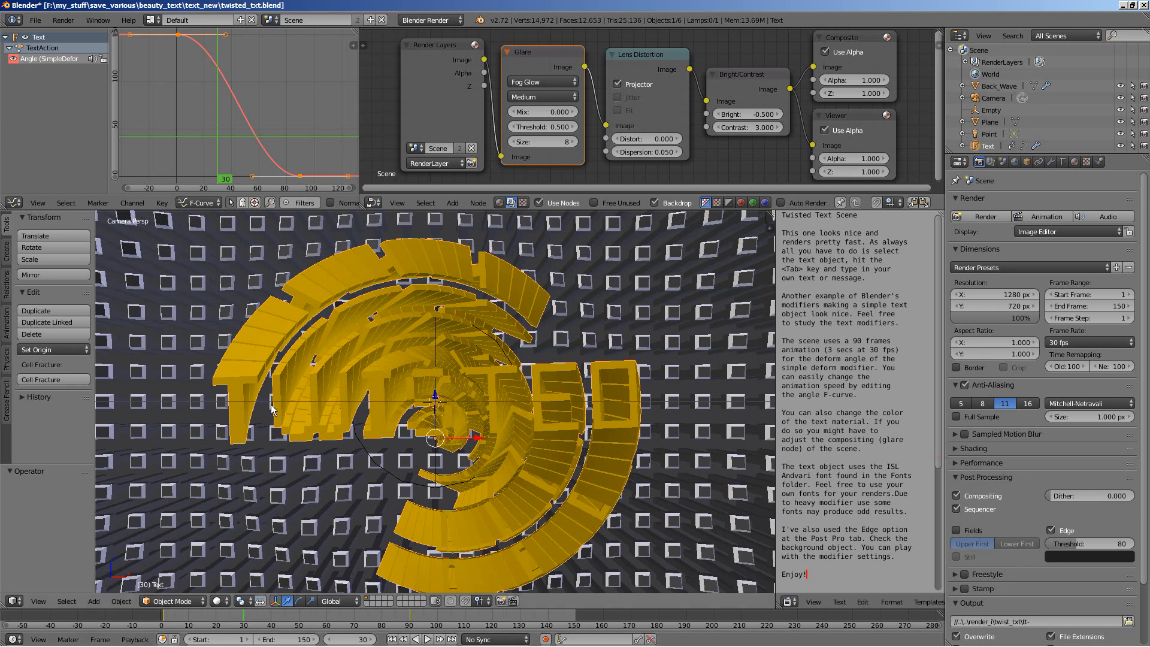
{"action": "mouse_move", "coordinate": [207, 365]}
{"action": "type", "text": "VERTIGO"}
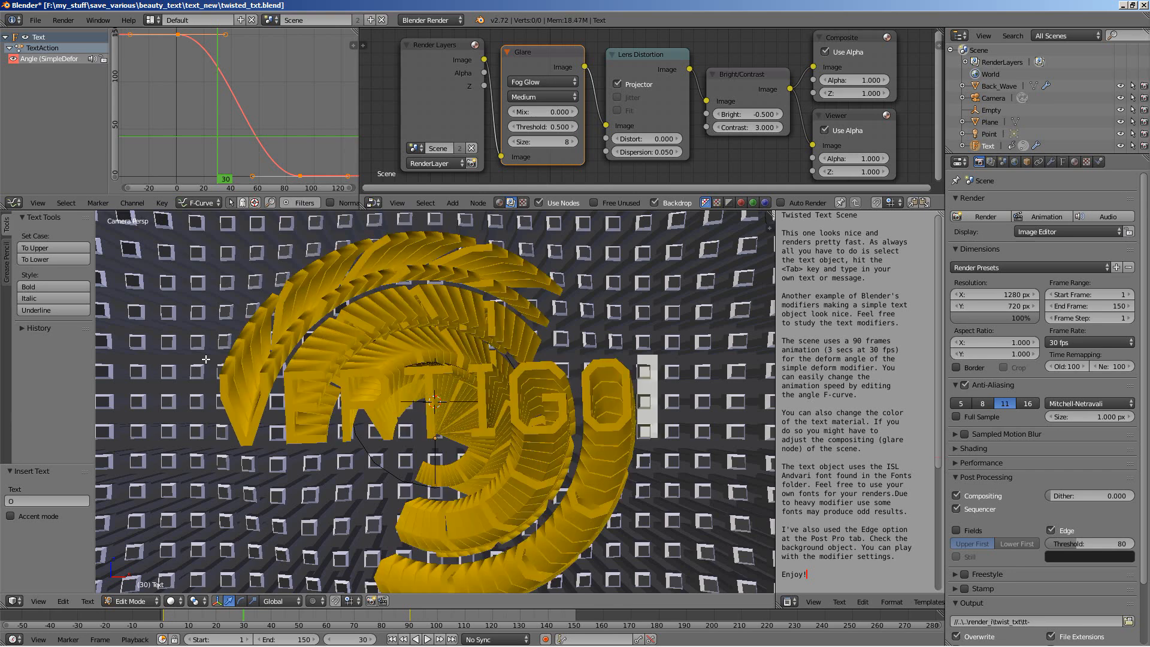
Leave text edit mode with the twisted lettering now reading VERTIGO.
{"action": "key", "text": "Tab"}
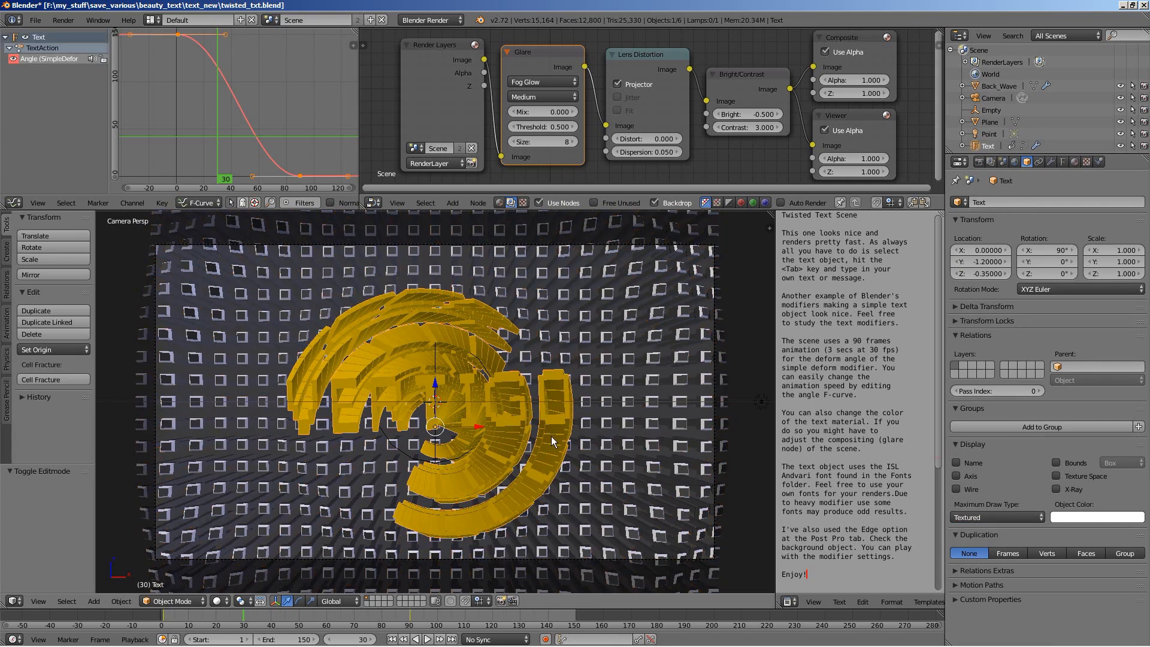
Set the VERTIGO text material's diffuse colour to bright green.
{"action": "left_click", "coordinate": [1061, 163]}
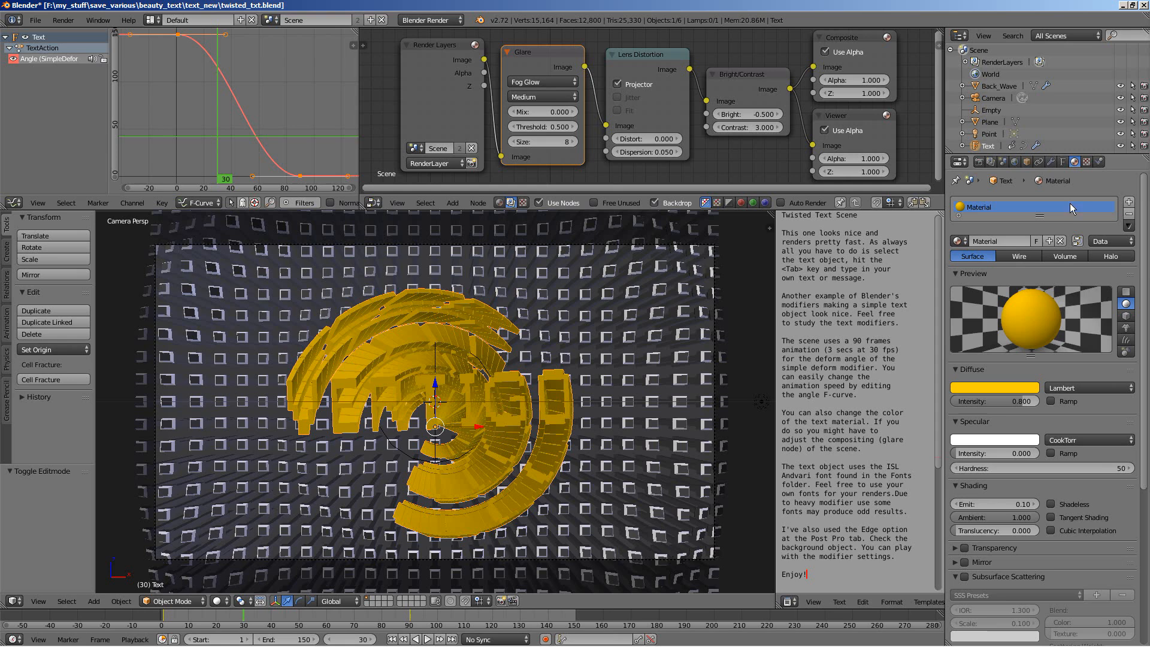
{"action": "left_click", "coordinate": [995, 386]}
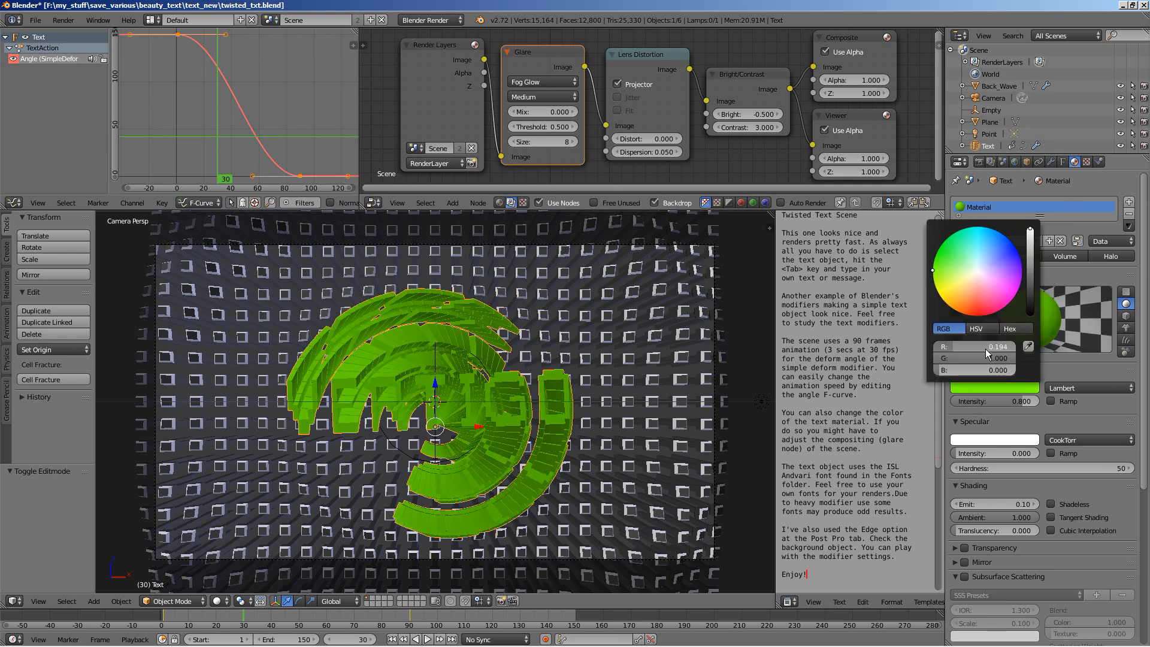
{"action": "left_click", "coordinate": [994, 346]}
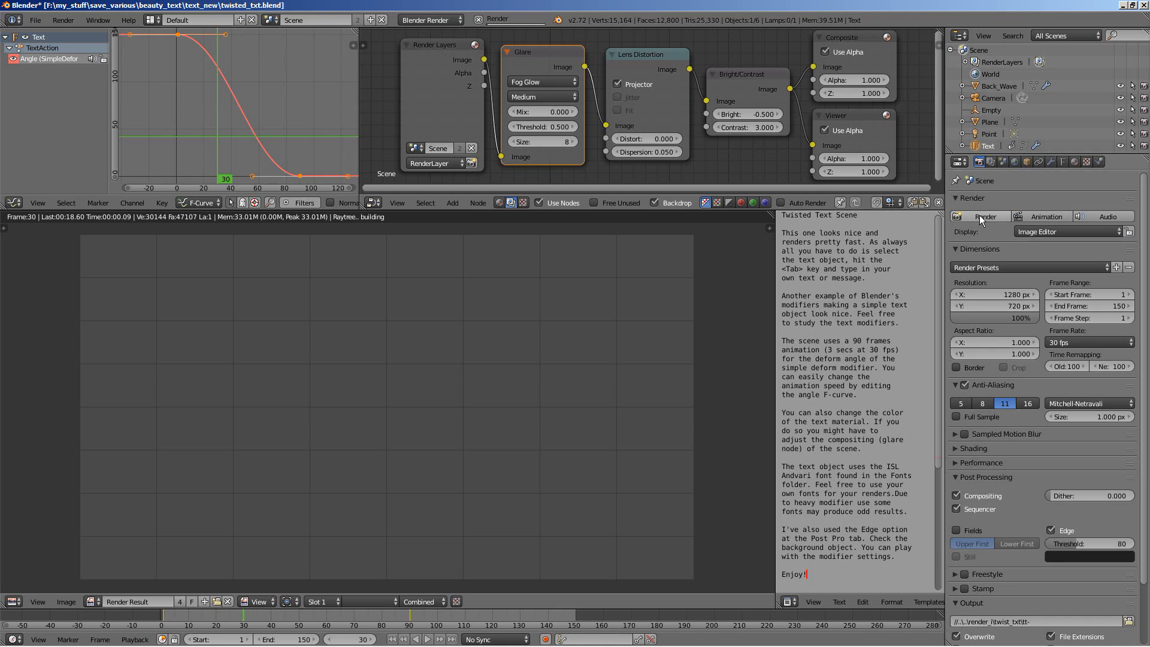
{"action": "mouse_move", "coordinate": [708, 164]}
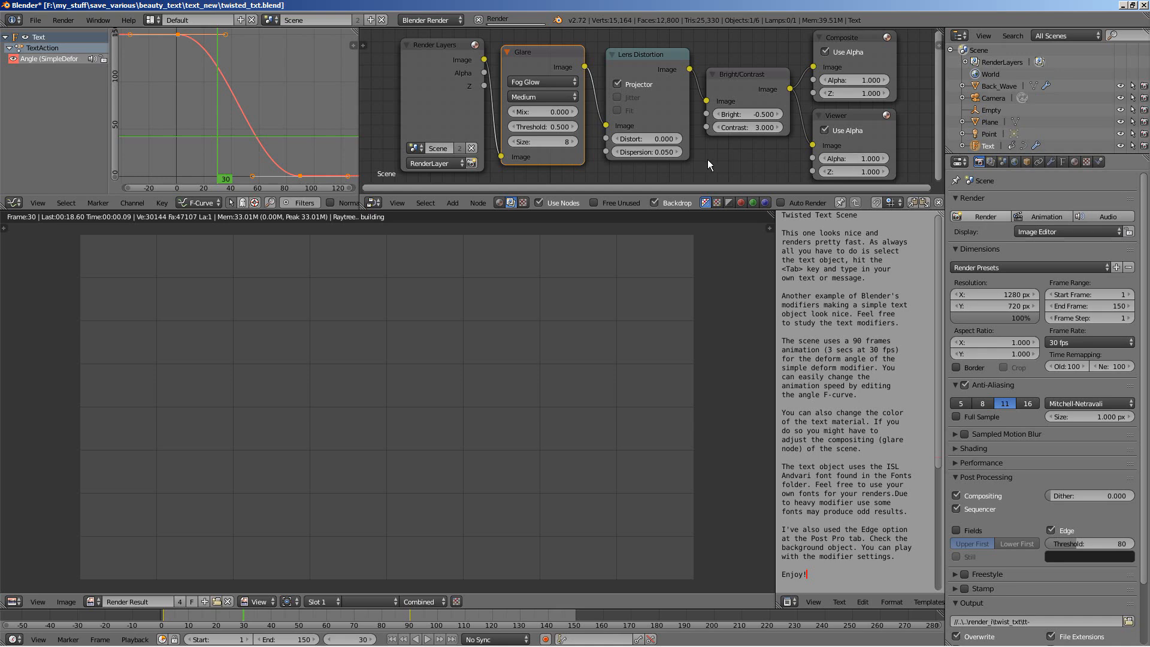
{"action": "mouse_move", "coordinate": [713, 170]}
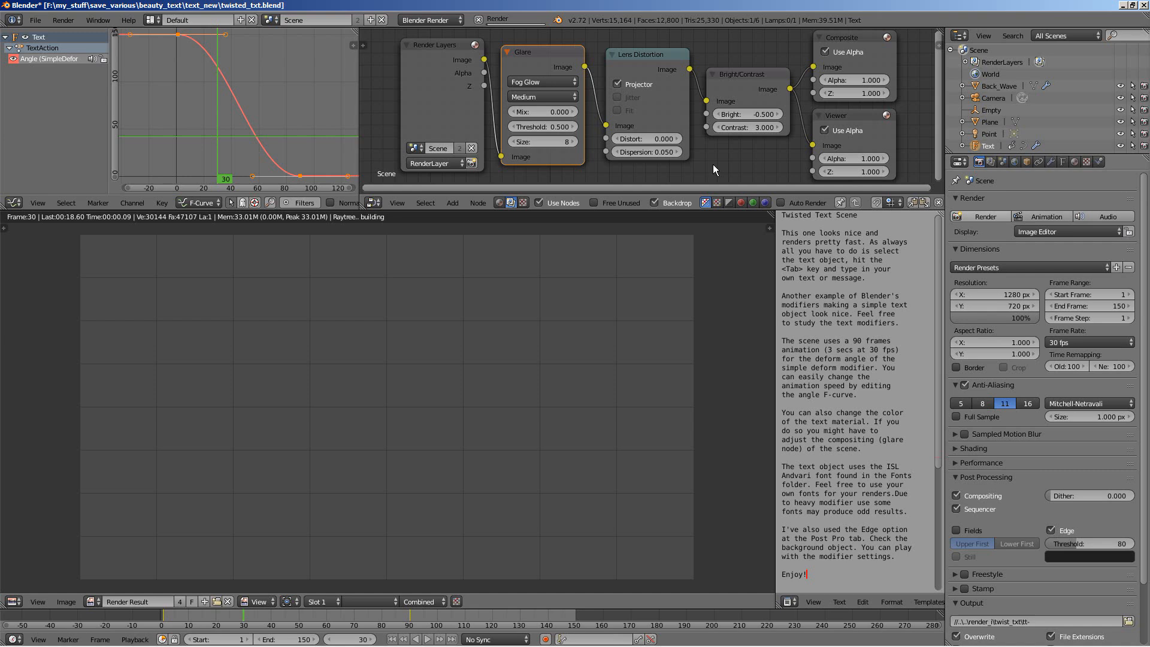
{"action": "mouse_move", "coordinate": [545, 278]}
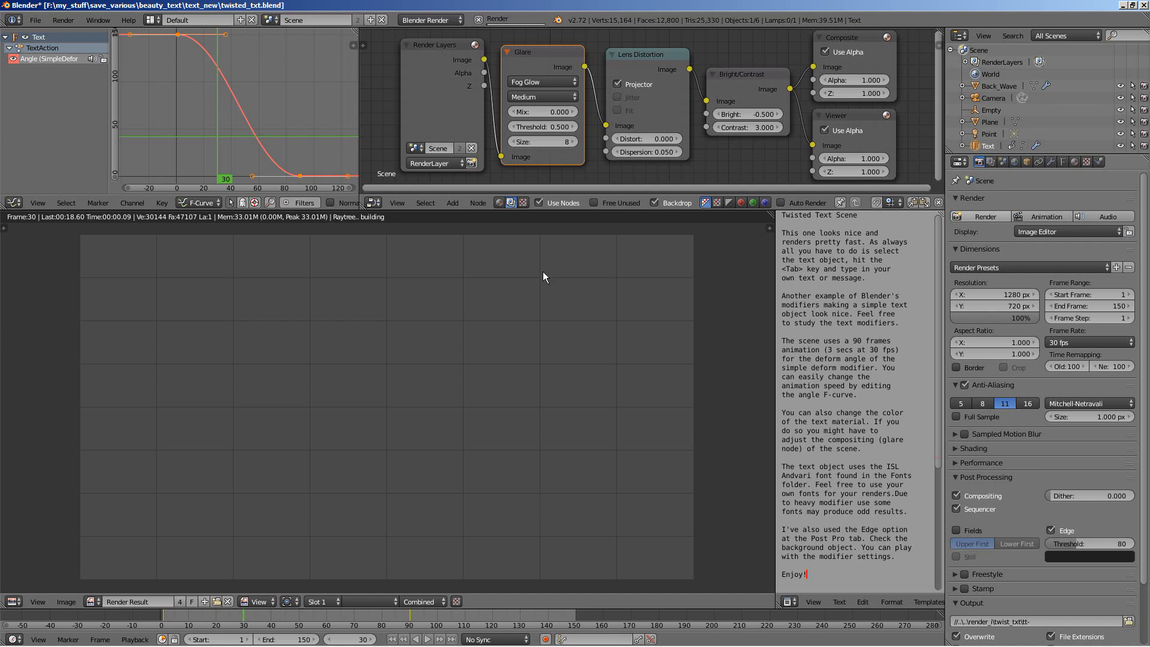
{"action": "mouse_move", "coordinate": [535, 301]}
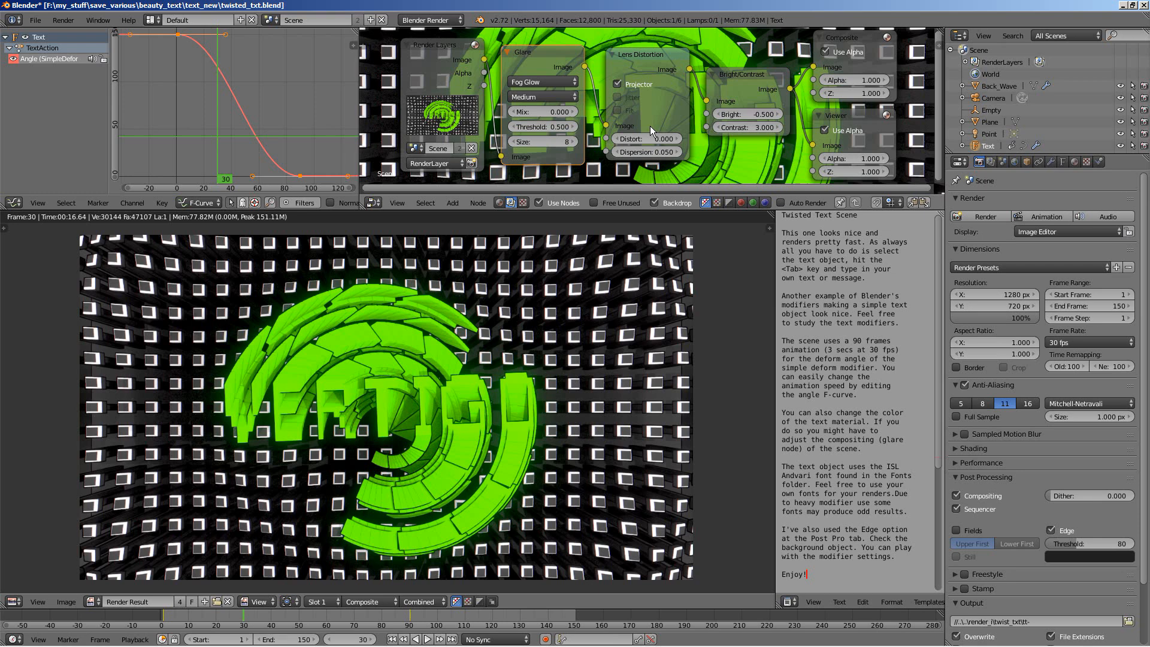
{"action": "mouse_move", "coordinate": [750, 167]}
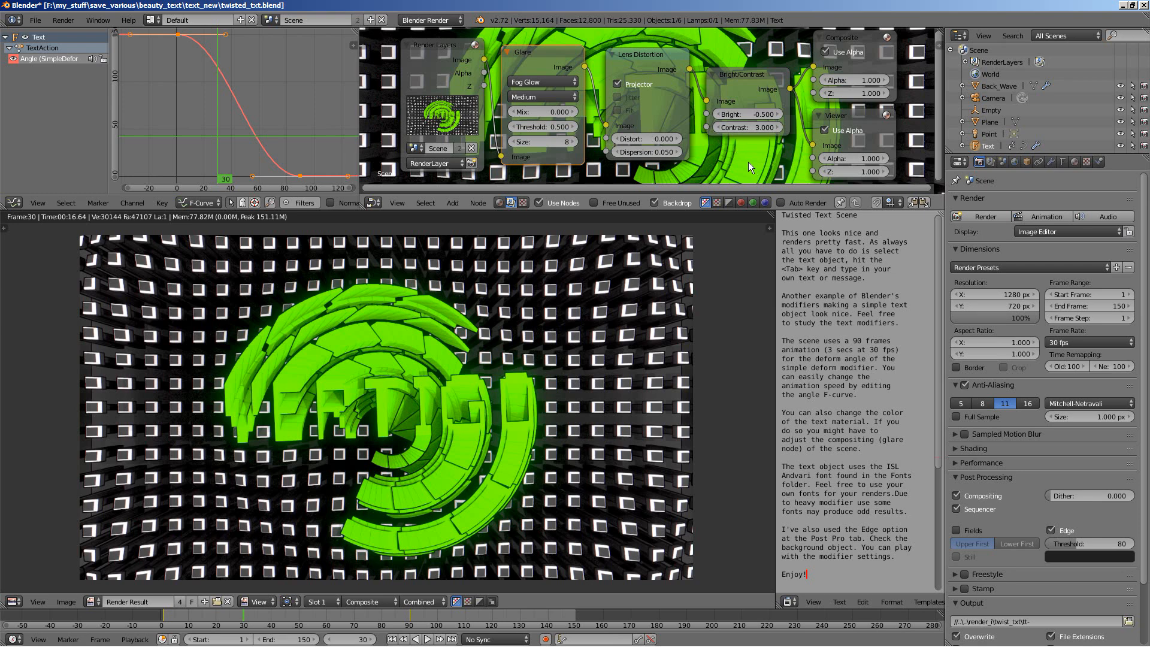
{"action": "mouse_move", "coordinate": [320, 388]}
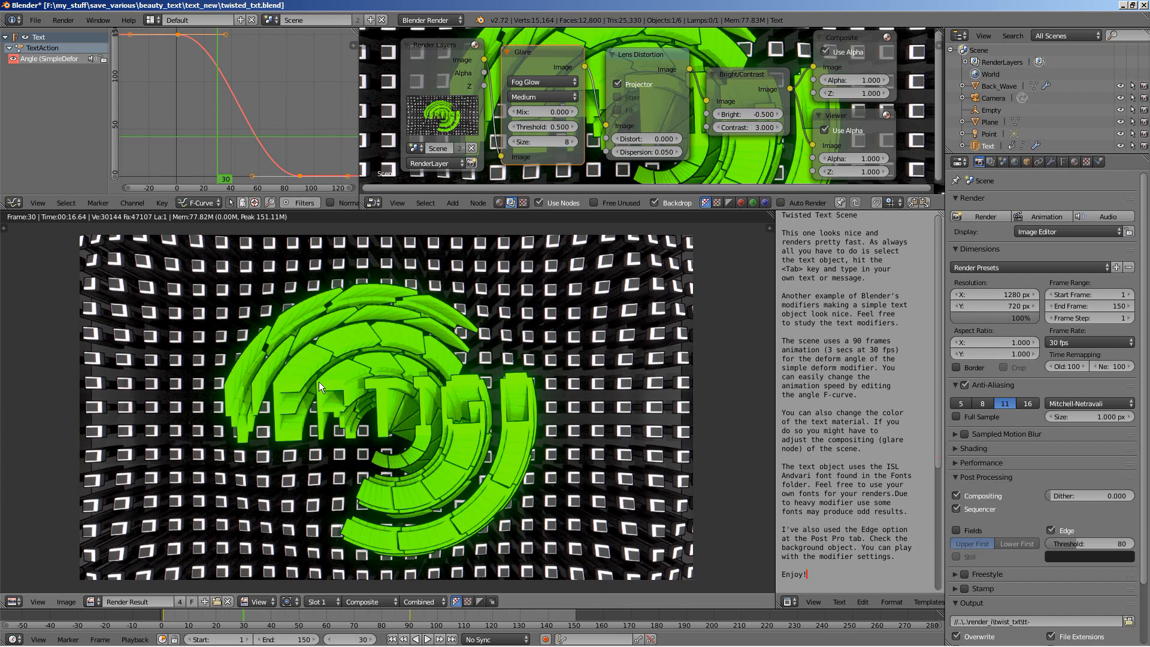
{"action": "mouse_move", "coordinate": [460, 385]}
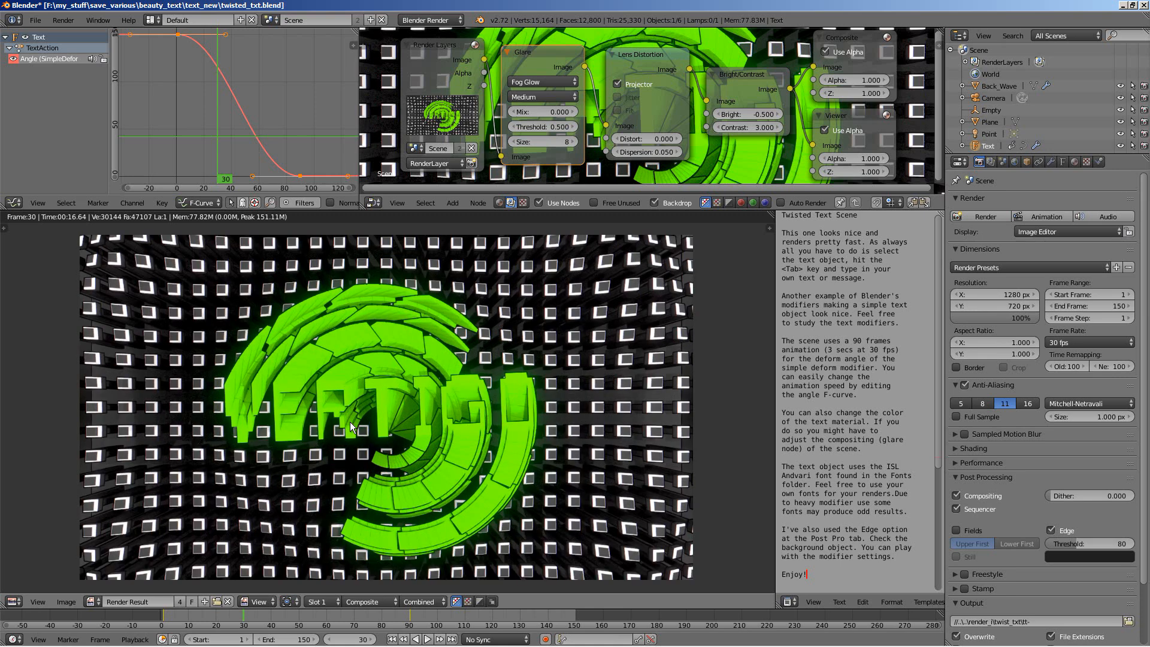
{"action": "mouse_move", "coordinate": [422, 418]}
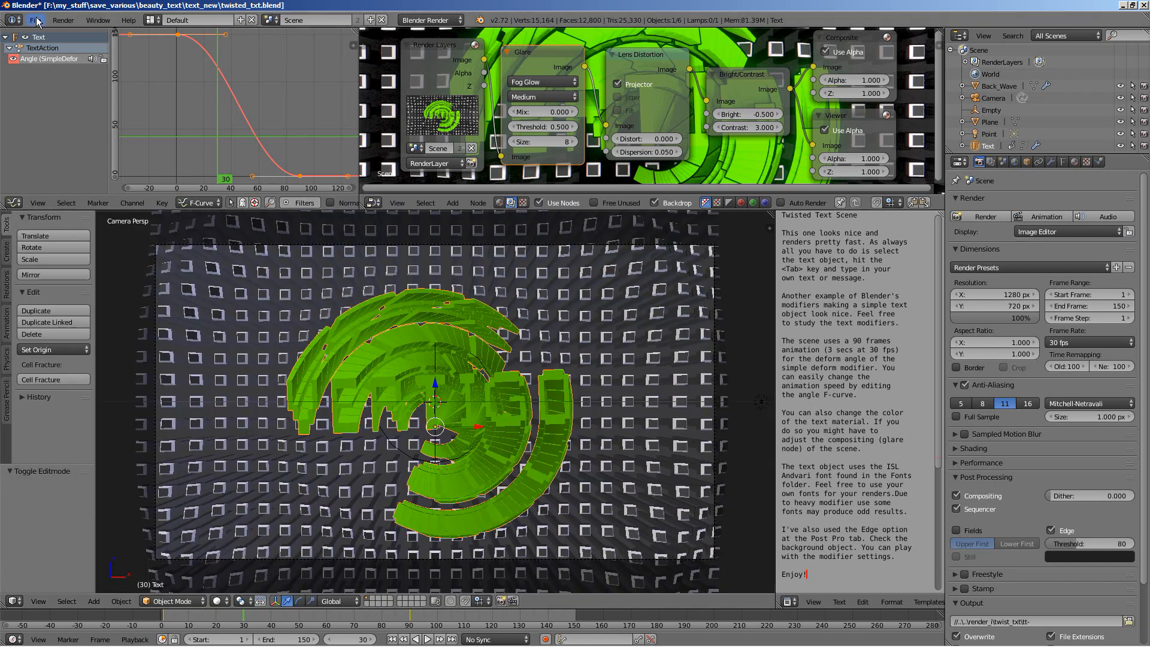
Load reveal_text.blend from the recent files list.
{"action": "left_click", "coordinate": [34, 20]}
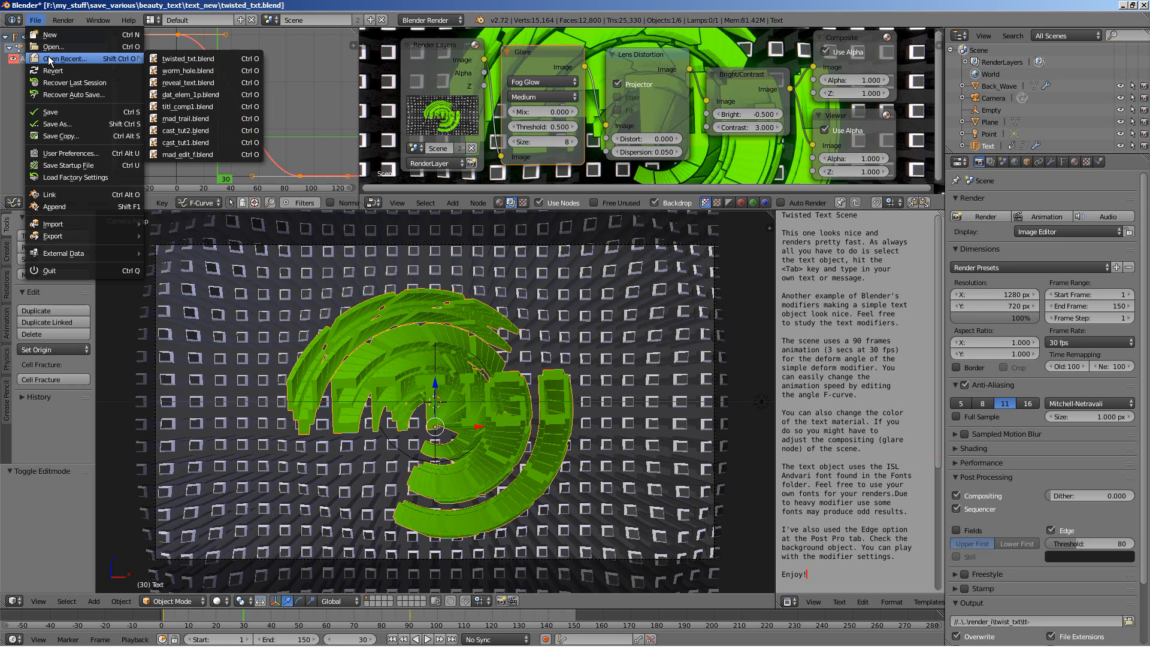
{"action": "mouse_move", "coordinate": [183, 82]}
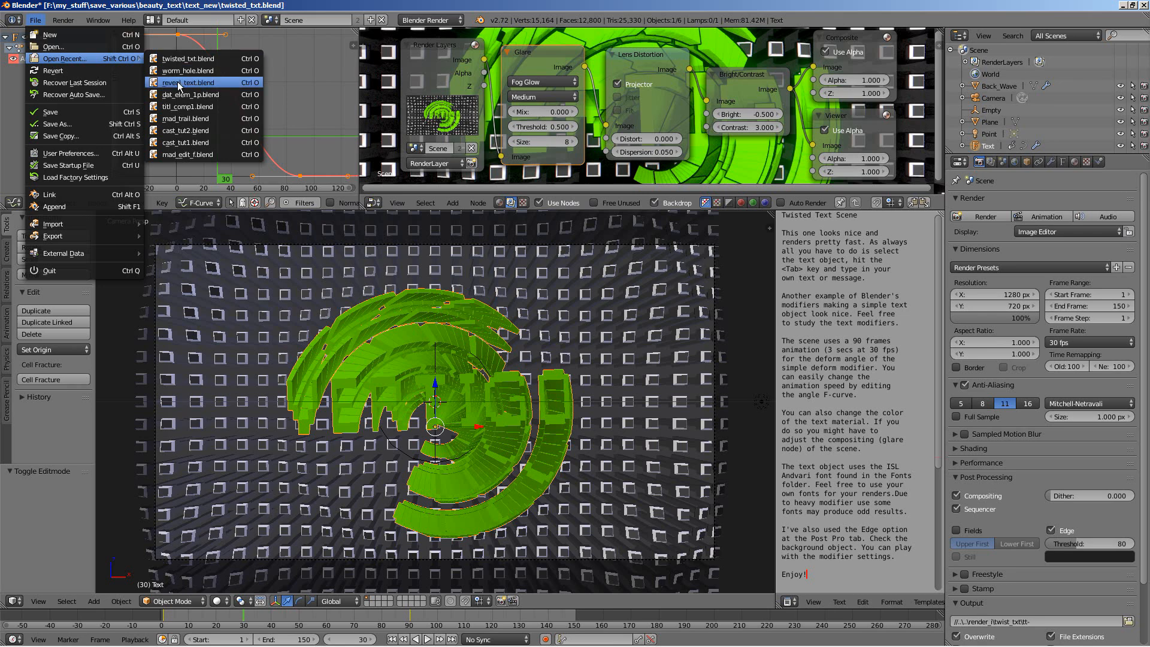
{"action": "left_click", "coordinate": [189, 81]}
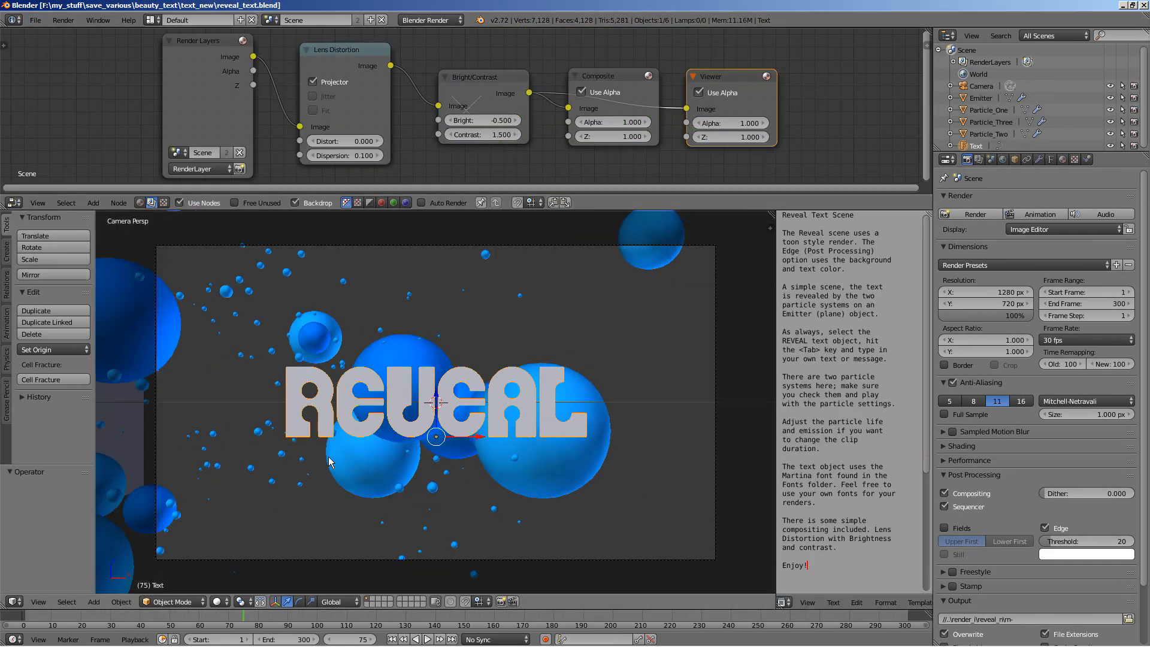
{"action": "mouse_move", "coordinate": [347, 454]}
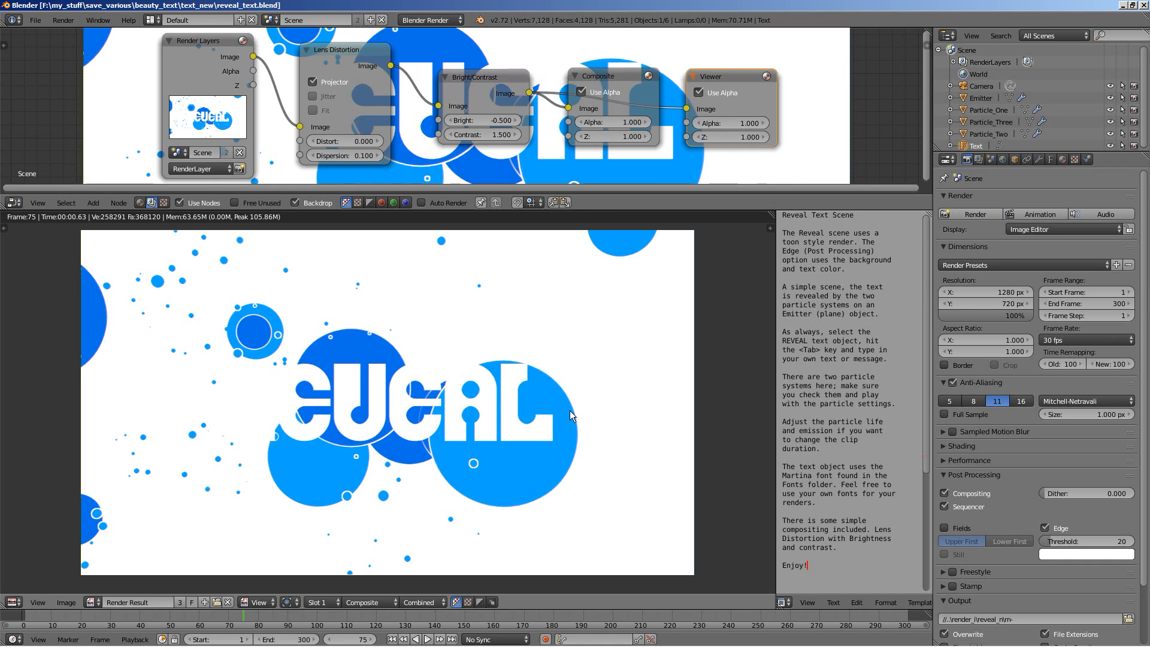
{"action": "mouse_move", "coordinate": [503, 442]}
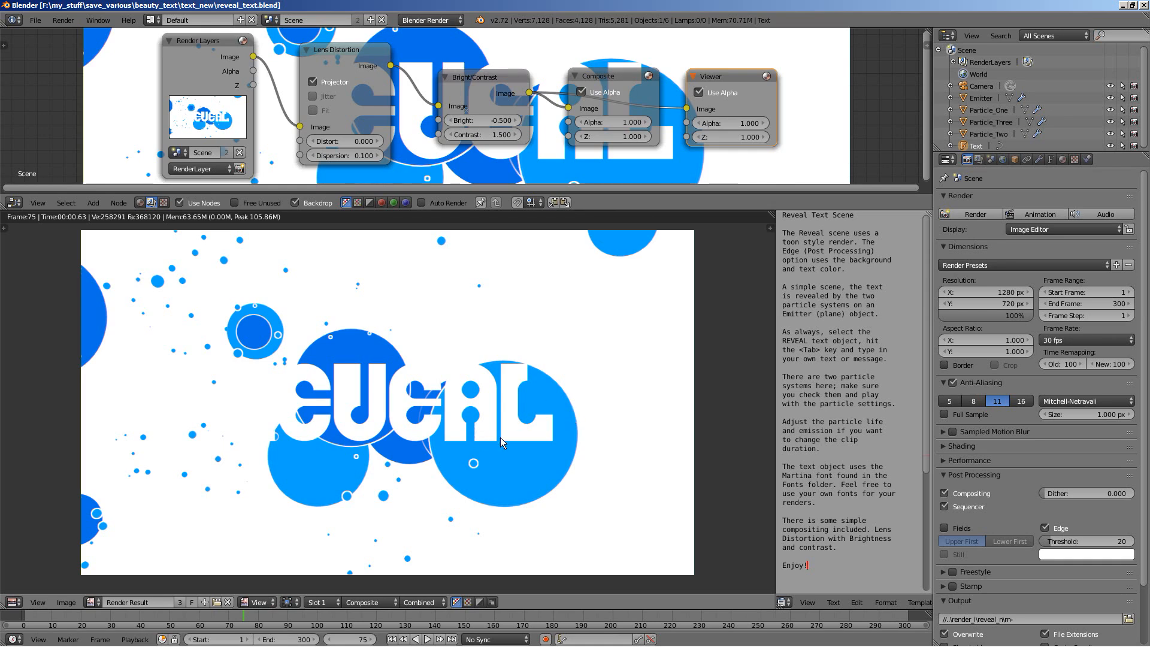
{"action": "mouse_move", "coordinate": [463, 281]}
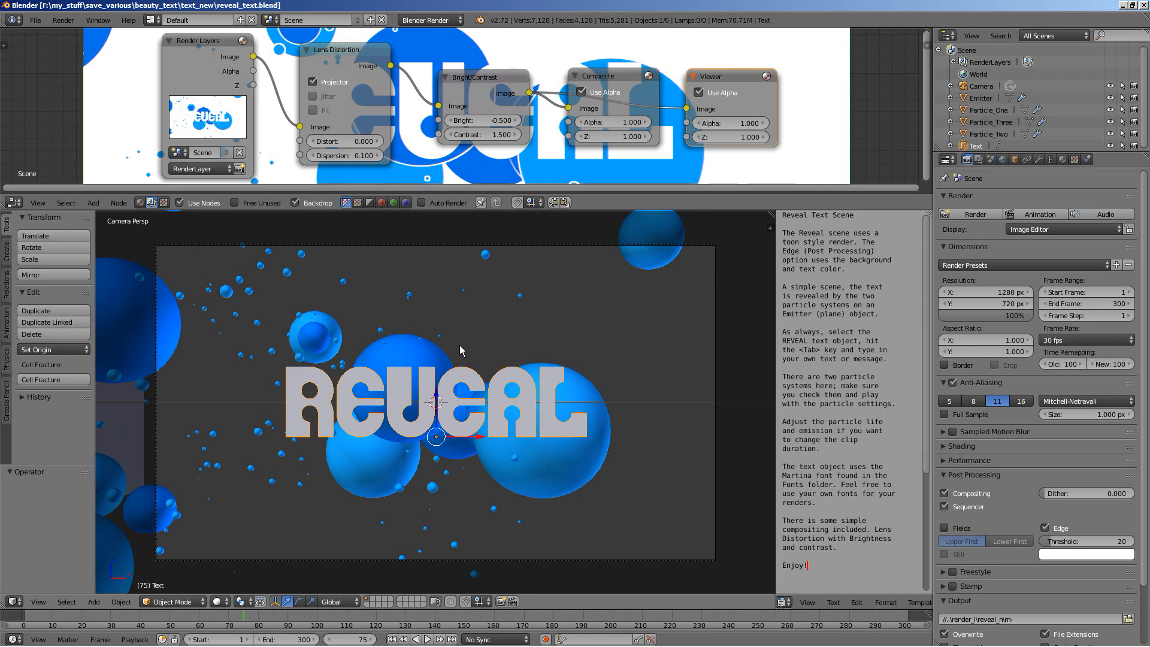
{"action": "mouse_move", "coordinate": [391, 427]}
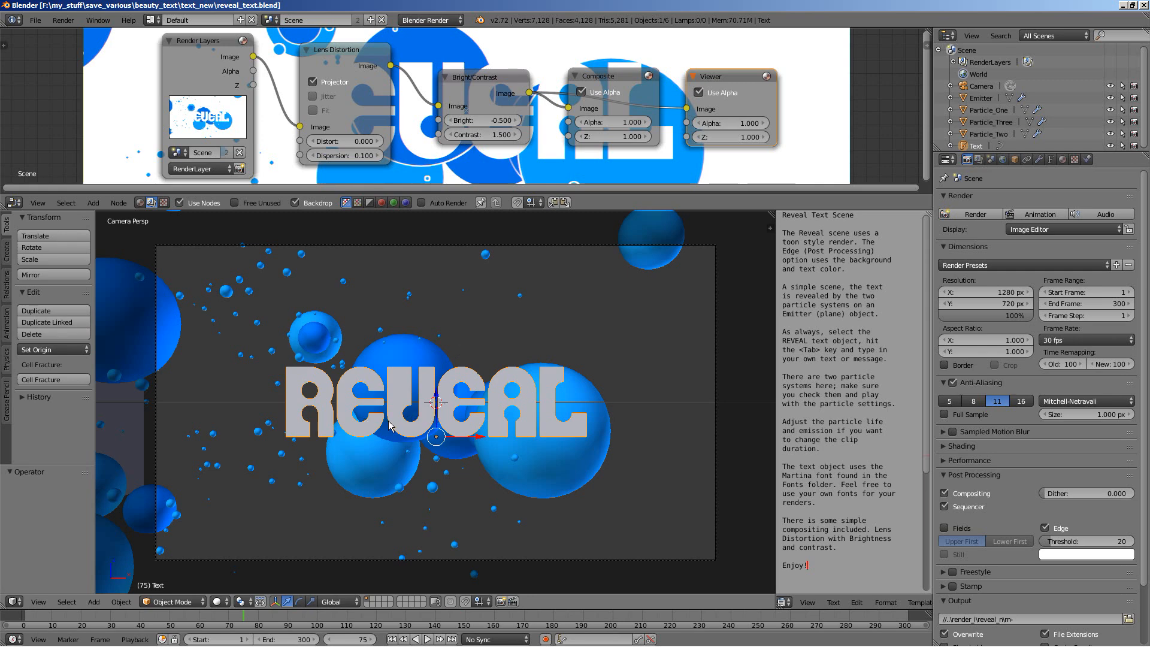
Replace the REVEAL letters with FIND OUT and select a Particle_Two sphere.
{"action": "key", "text": "Tab"}
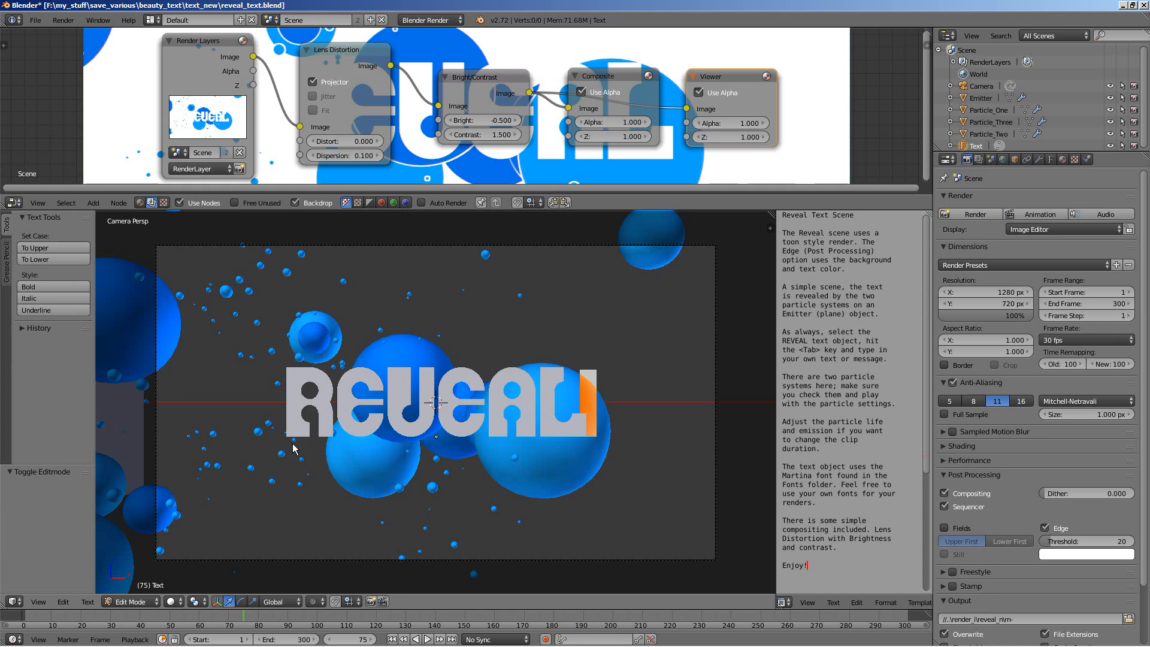
{"action": "key", "text": "X"}
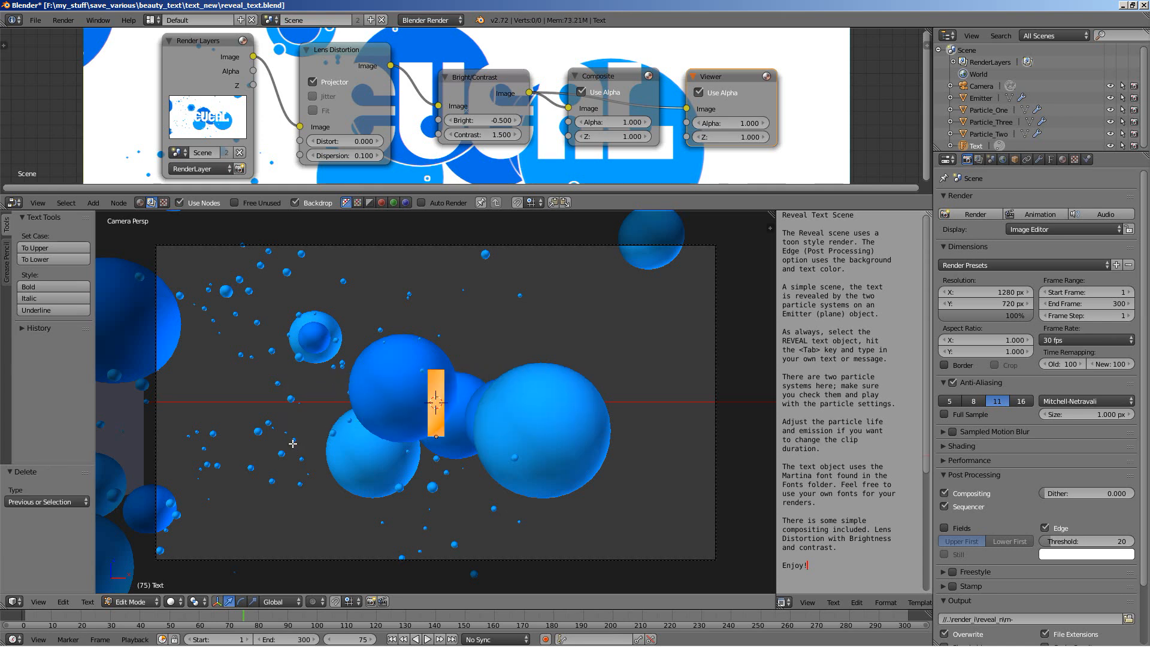
{"action": "type", "text": "FIND"}
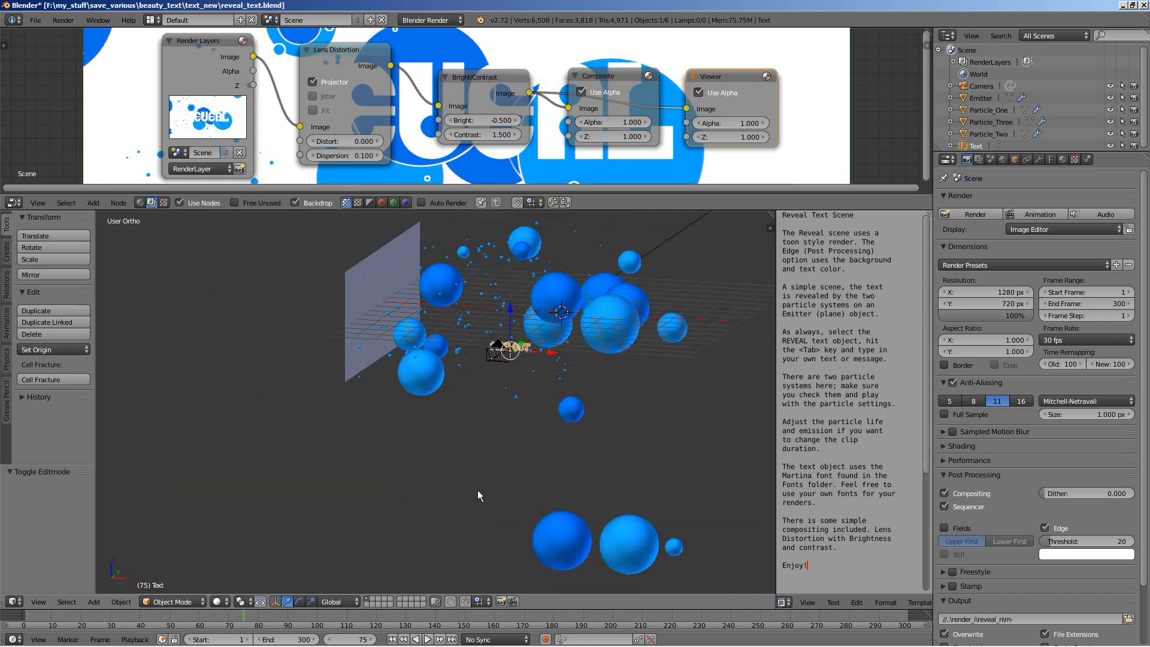
{"action": "left_click", "coordinate": [627, 543]}
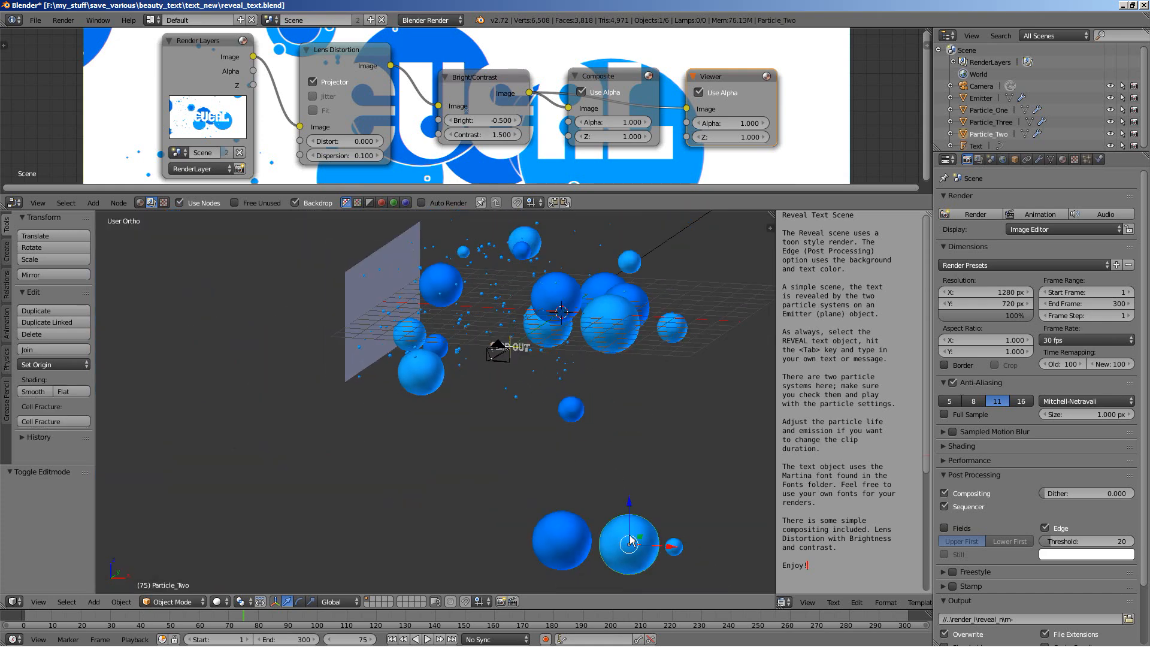
{"action": "mouse_move", "coordinate": [1065, 186]}
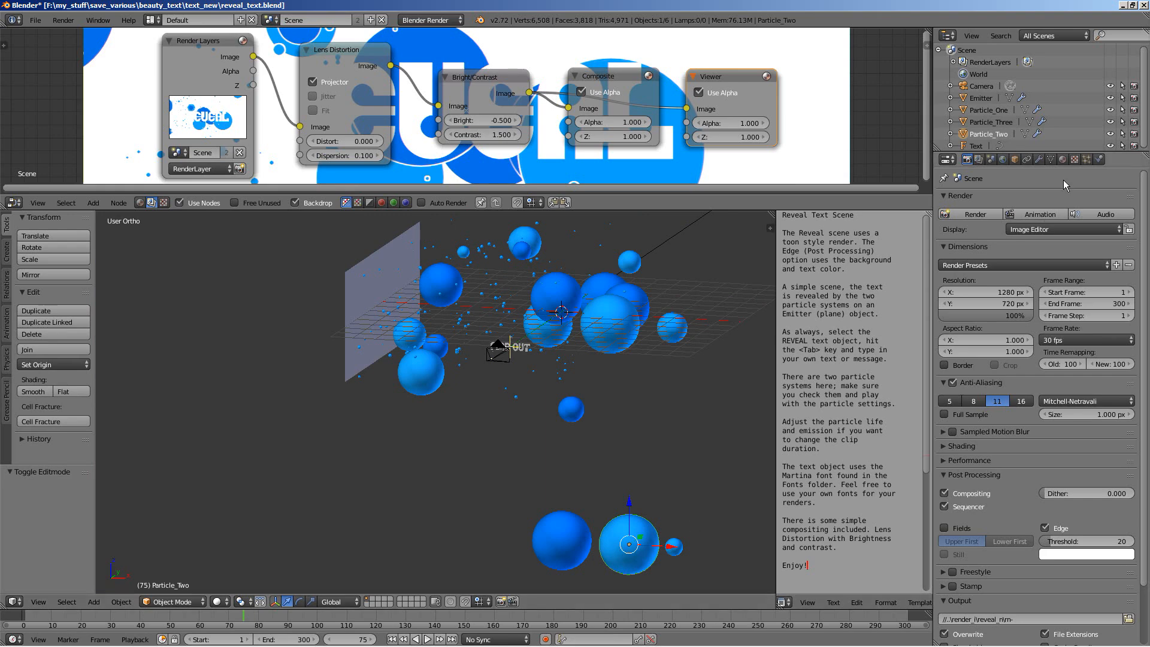
Give the Particle_Two material a yellow diffuse colour and return to camera view.
{"action": "left_click", "coordinate": [1062, 159]}
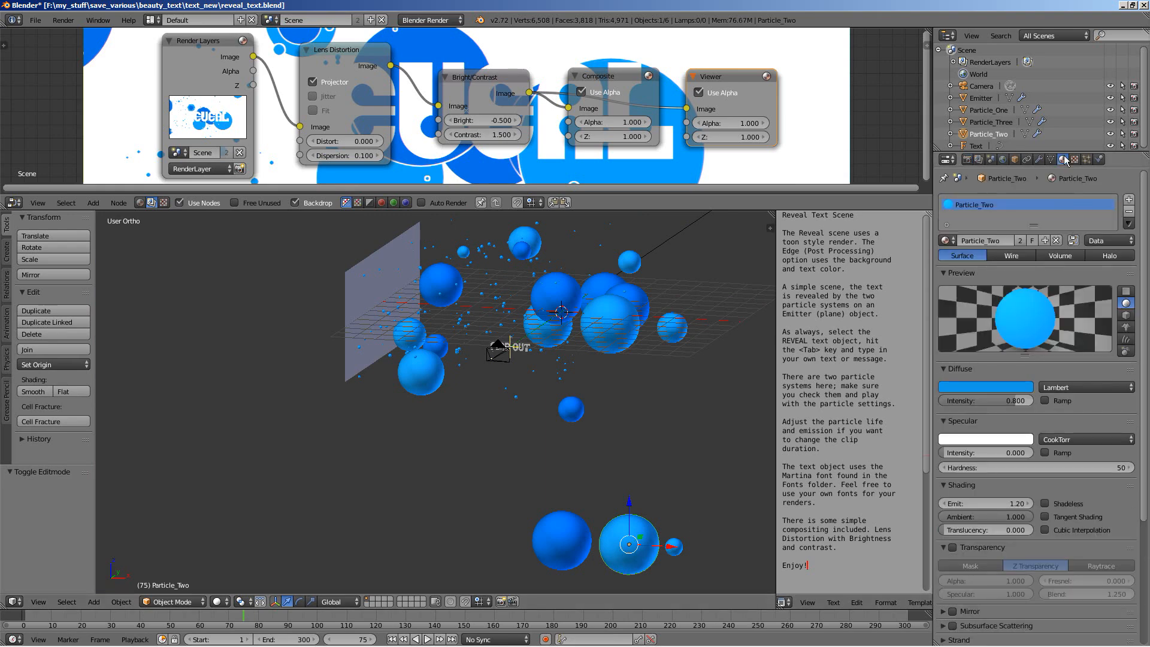
{"action": "left_click", "coordinate": [985, 386]}
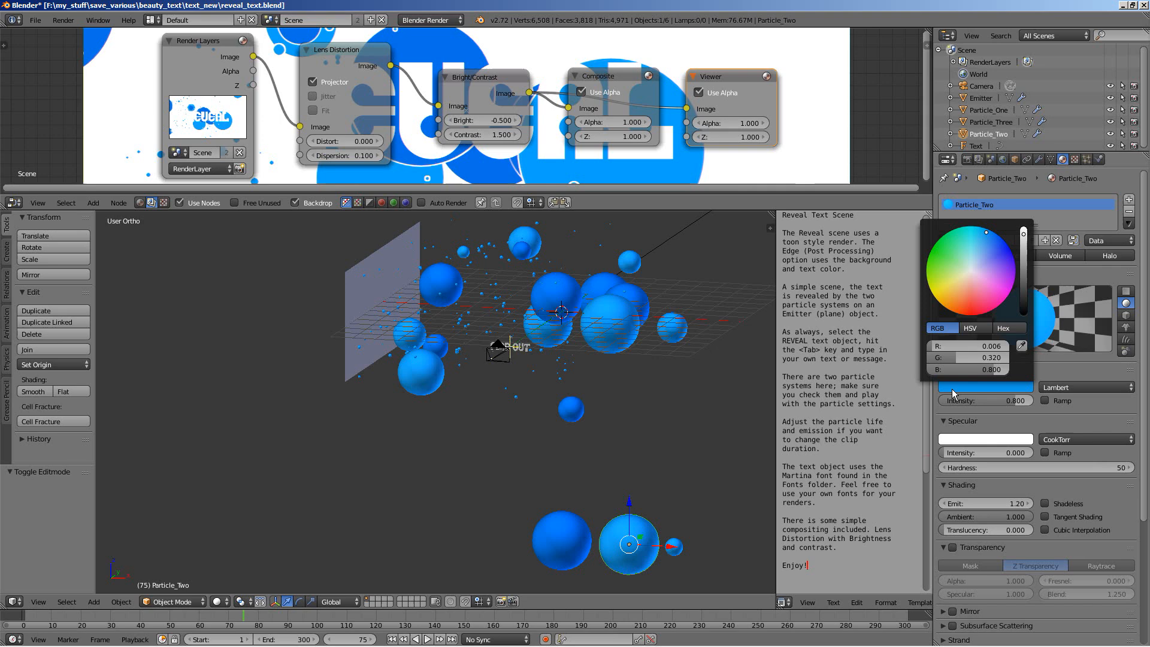
{"action": "left_click", "coordinate": [932, 320]}
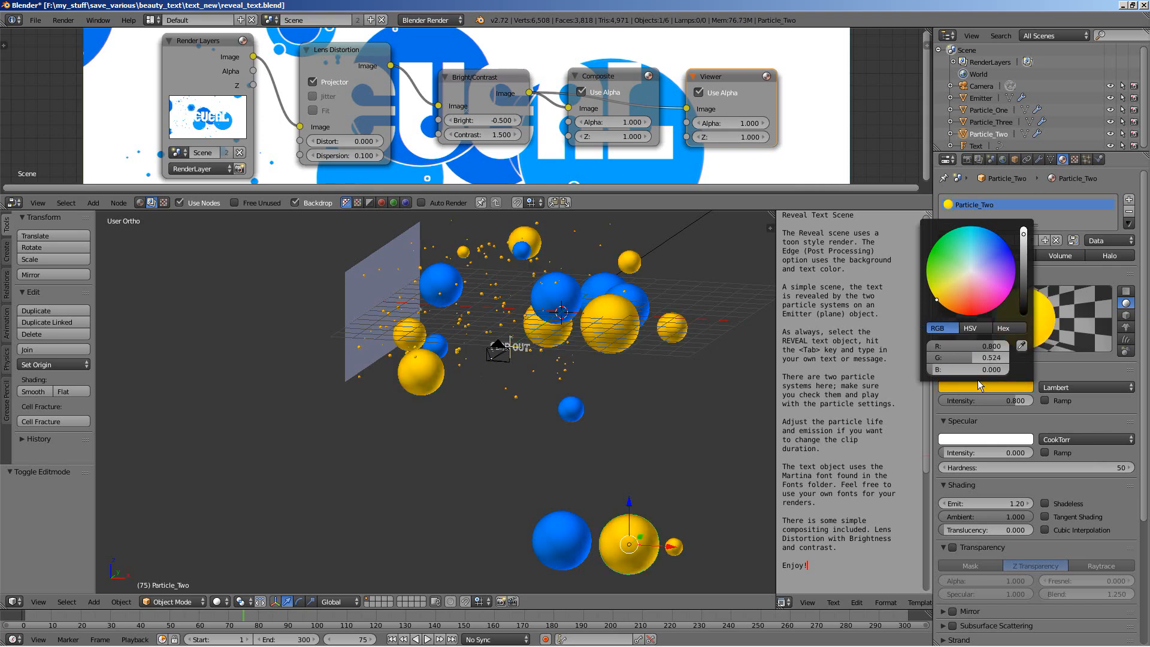
{"action": "left_click", "coordinate": [951, 160]}
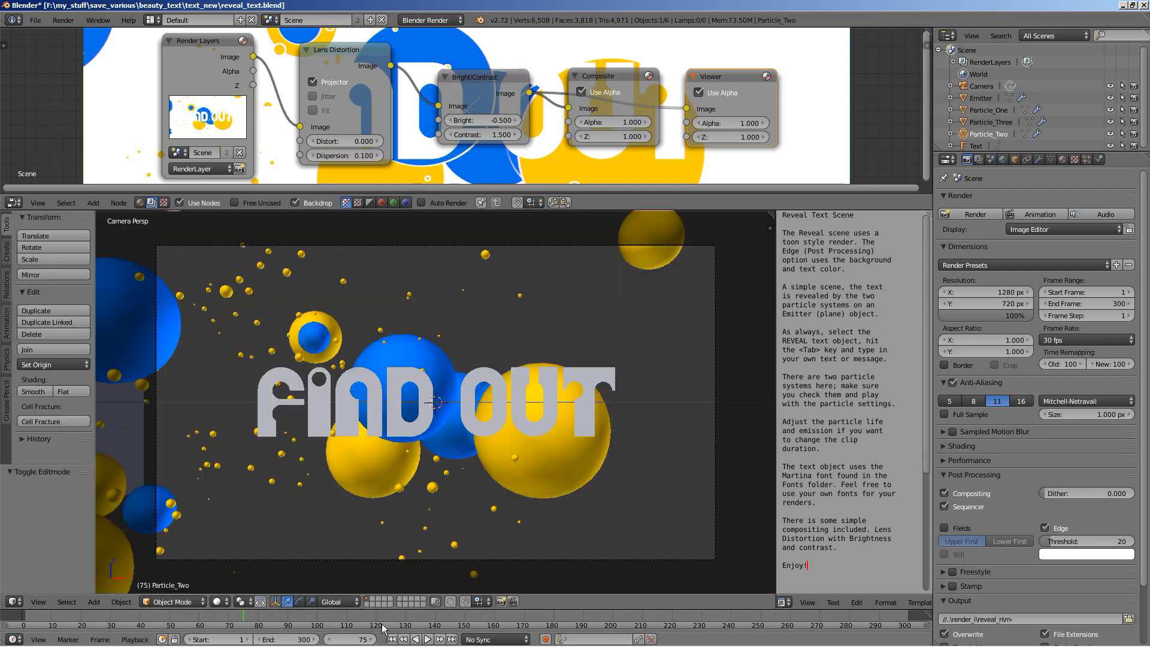
Play the FIND OUT reveal from frame 1 and stop around frame 83.
{"action": "left_click", "coordinate": [390, 639]}
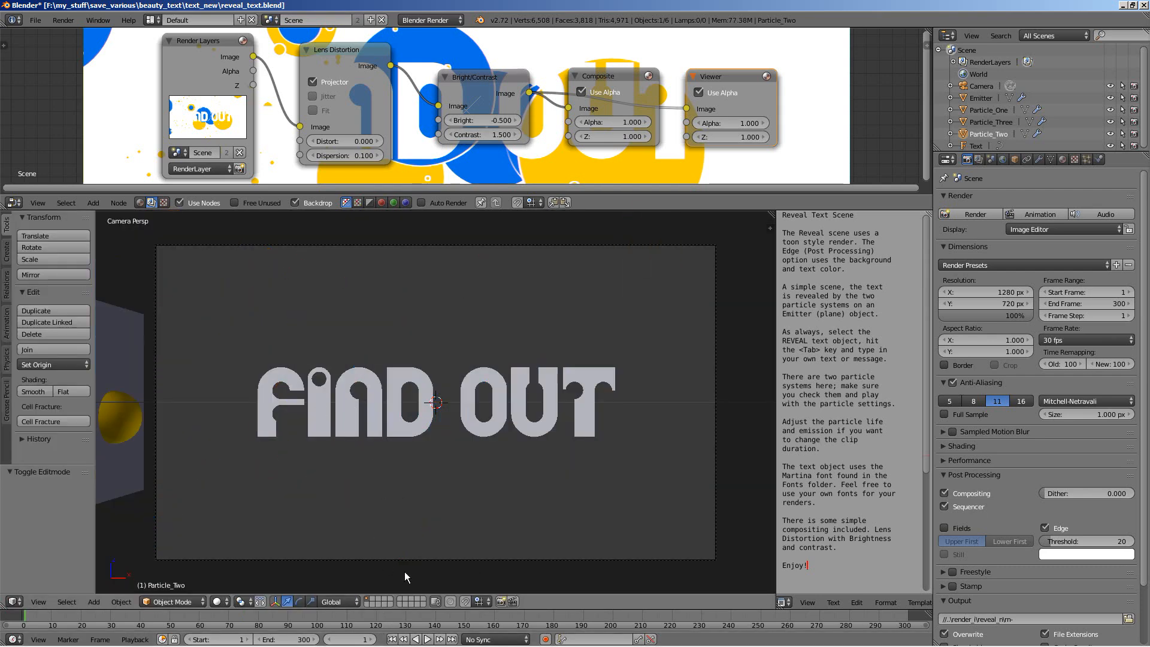
{"action": "left_click", "coordinate": [427, 639]}
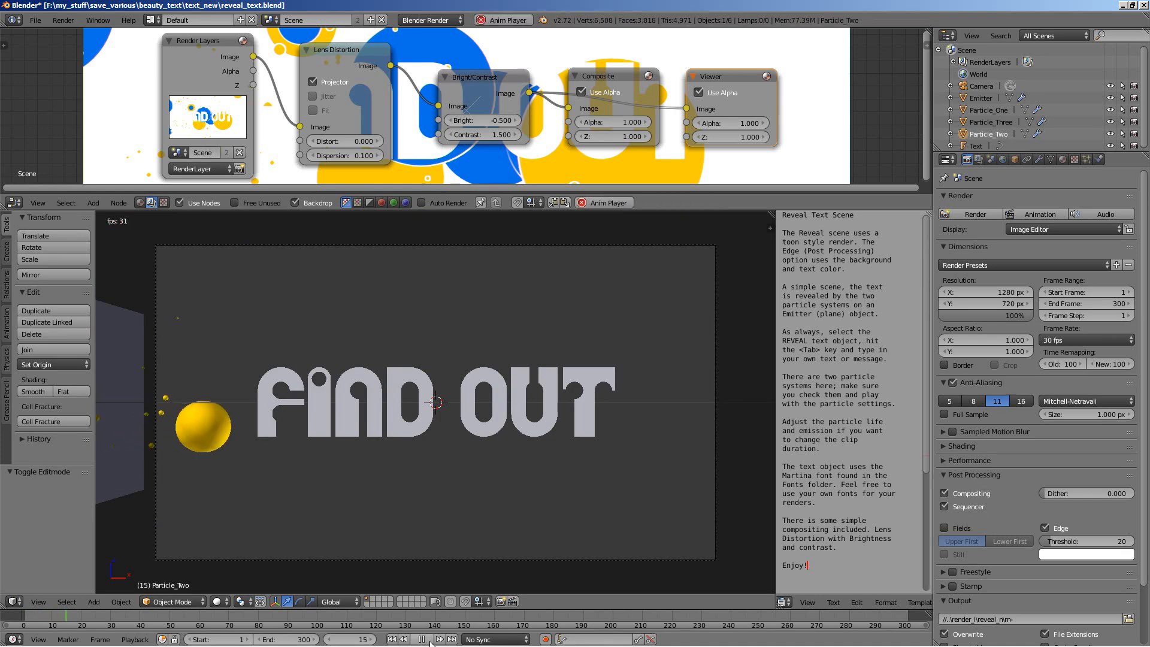
{"action": "left_click", "coordinate": [421, 639]}
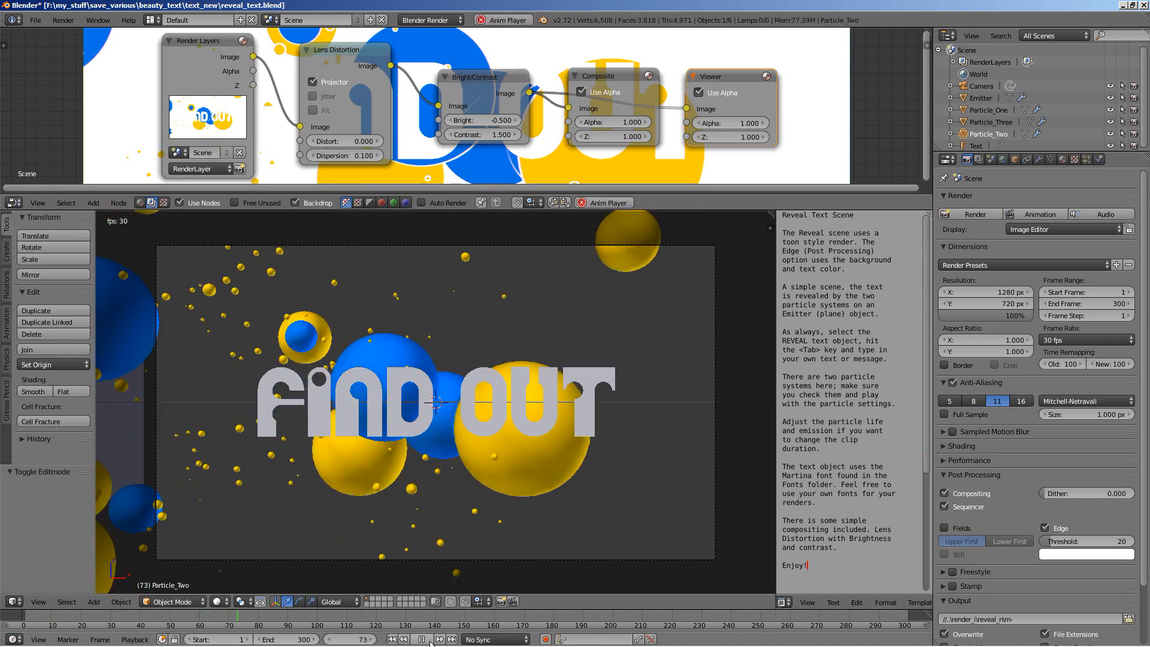
{"action": "left_click", "coordinate": [429, 639]}
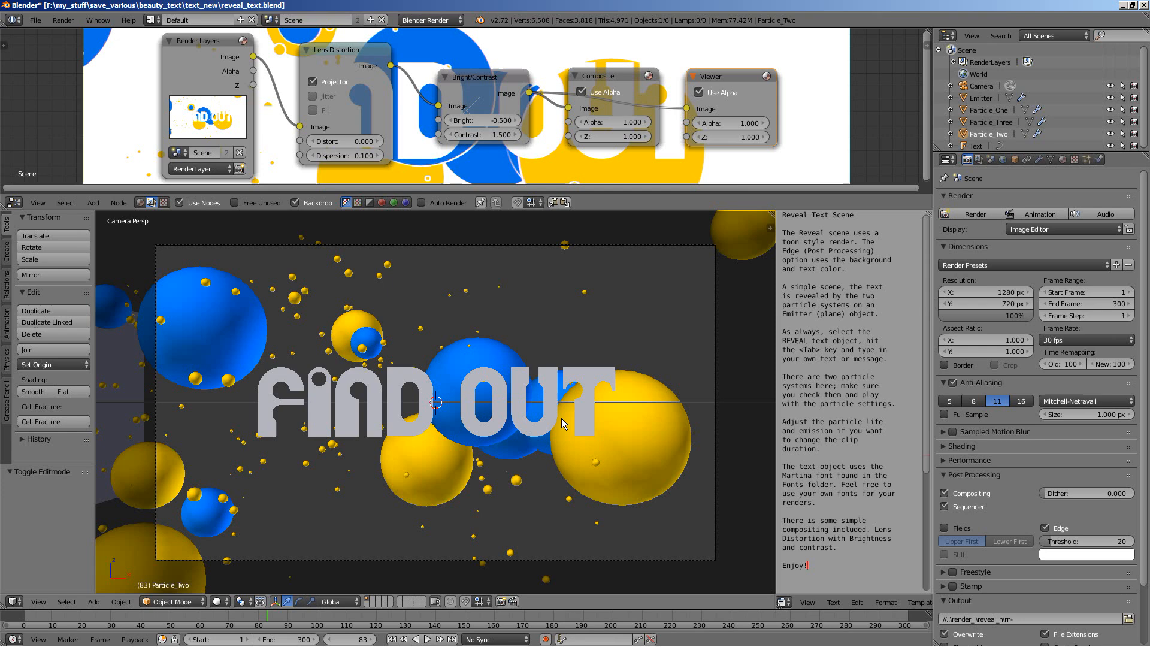
{"action": "mouse_move", "coordinate": [1027, 217]}
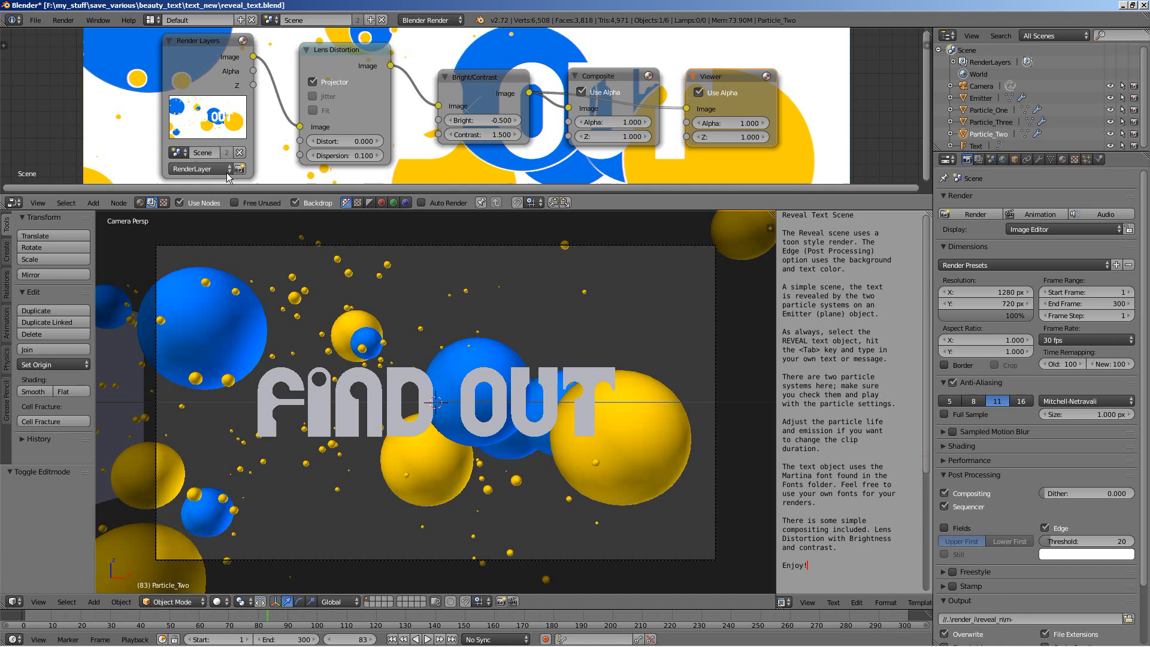
{"action": "mouse_move", "coordinate": [48, 30]}
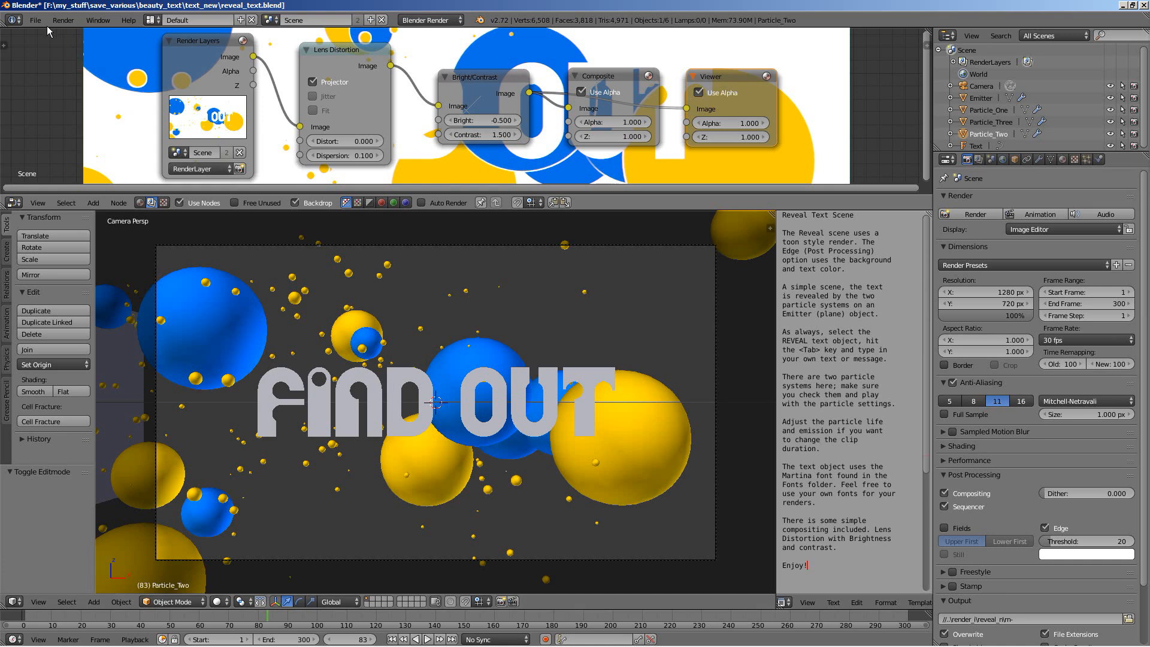
Load worm_hole.blend, render frame 12, and return to the scene.
{"action": "left_click", "coordinate": [35, 20]}
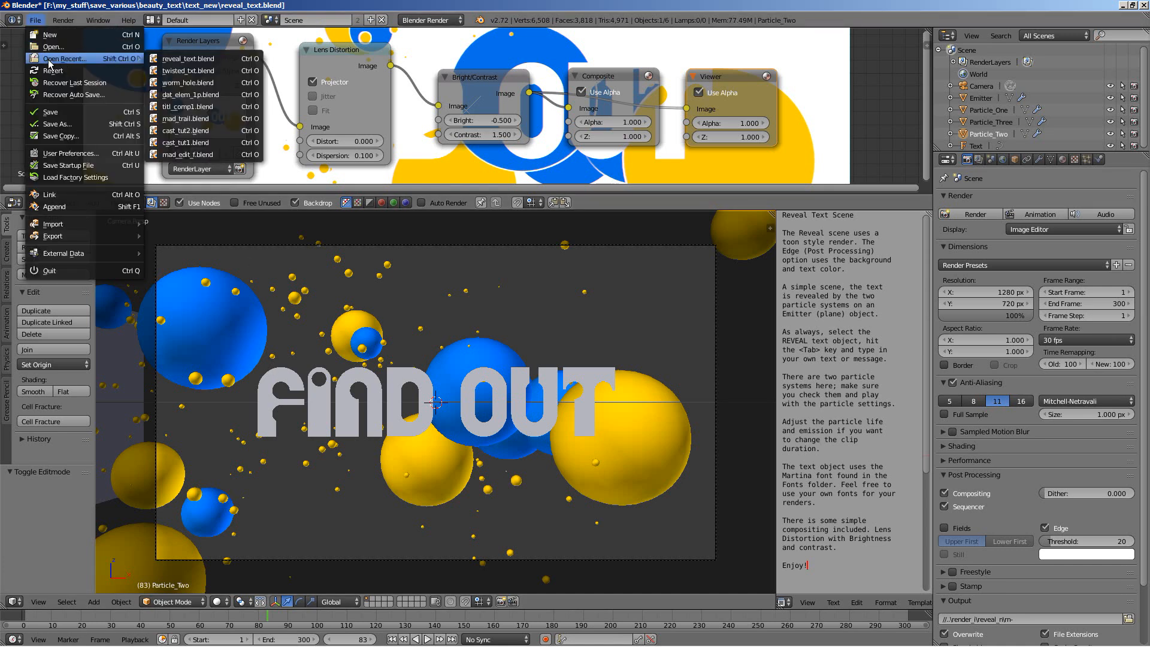
{"action": "mouse_move", "coordinate": [189, 83]}
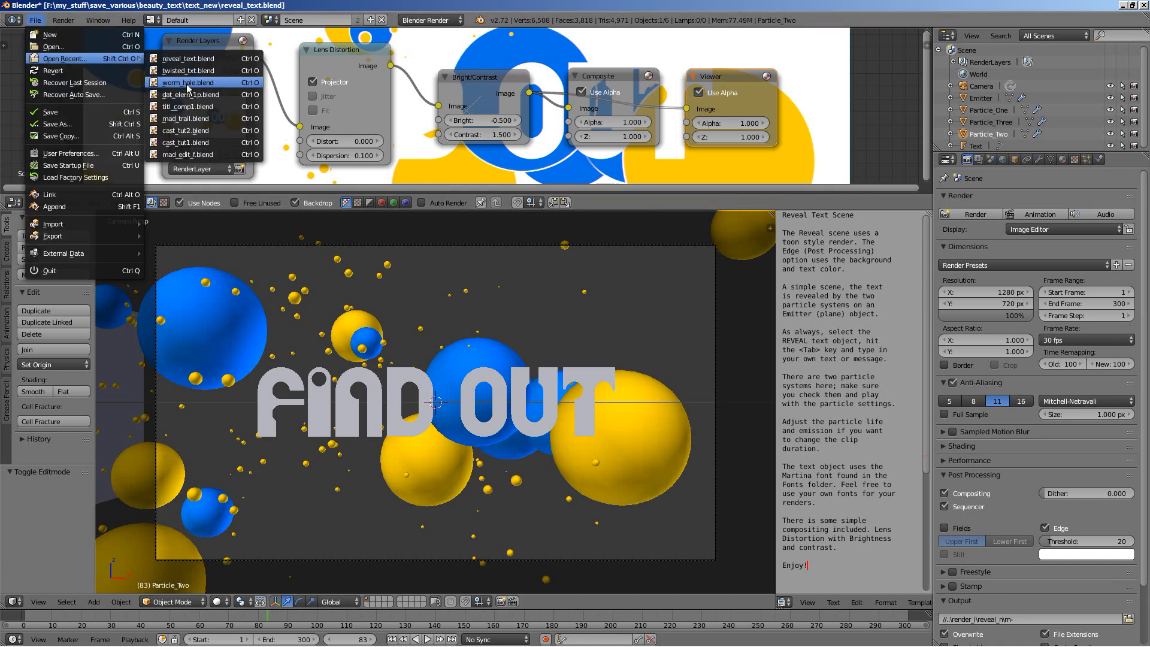
{"action": "left_click", "coordinate": [189, 82]}
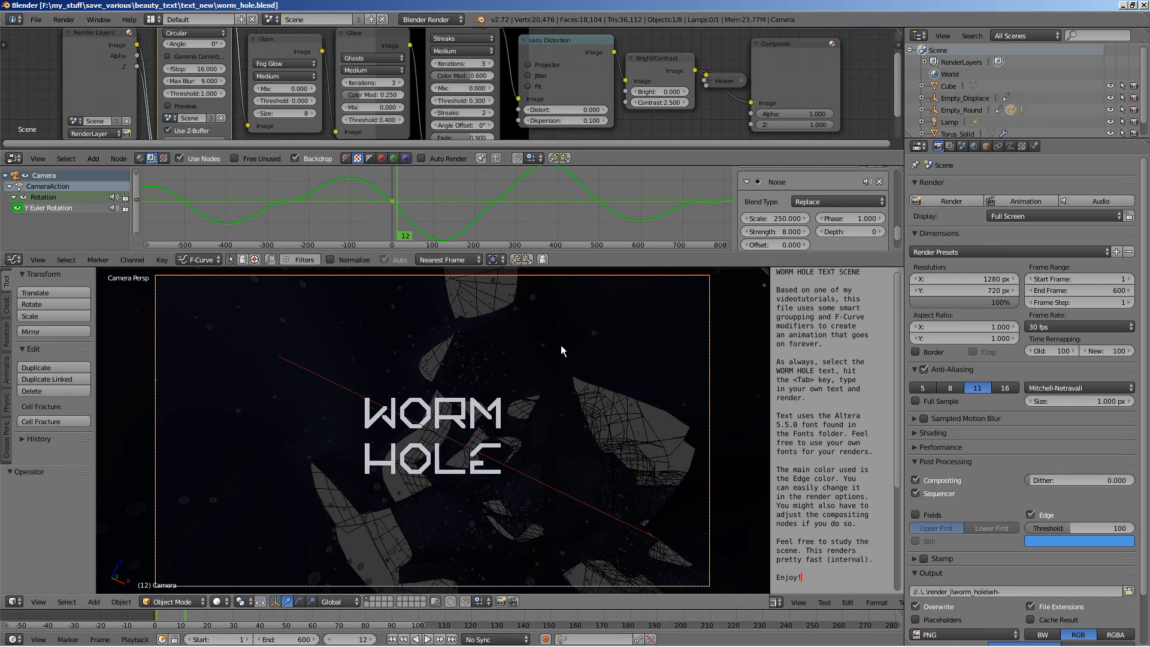
{"action": "key", "text": "F12"}
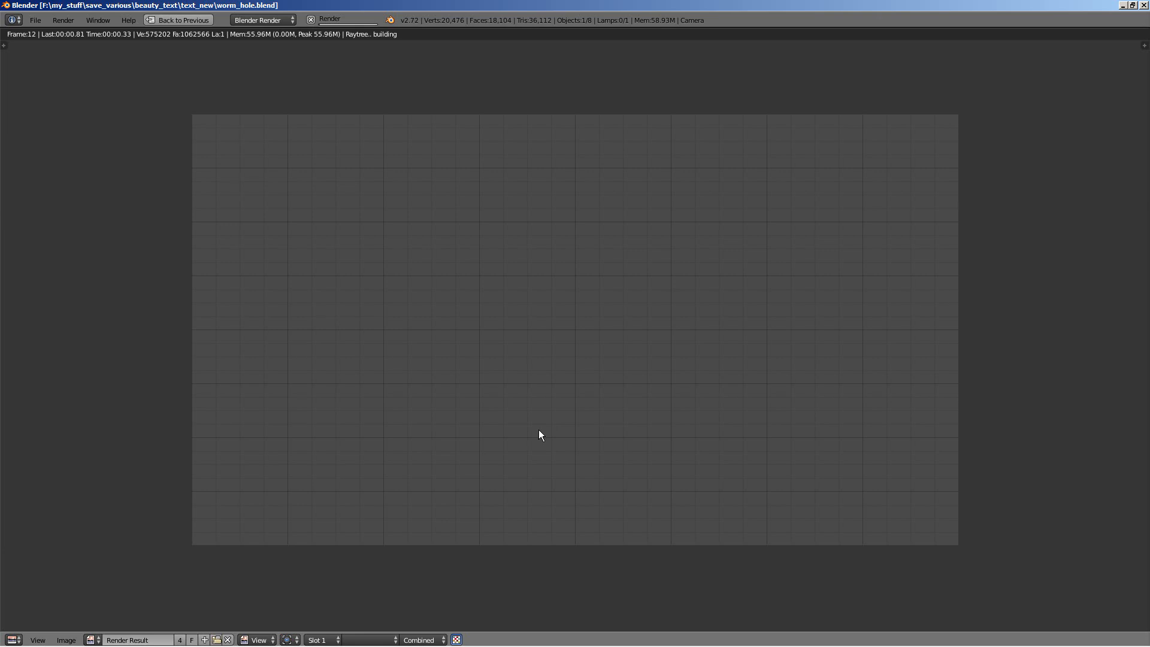
{"action": "mouse_move", "coordinate": [594, 414]}
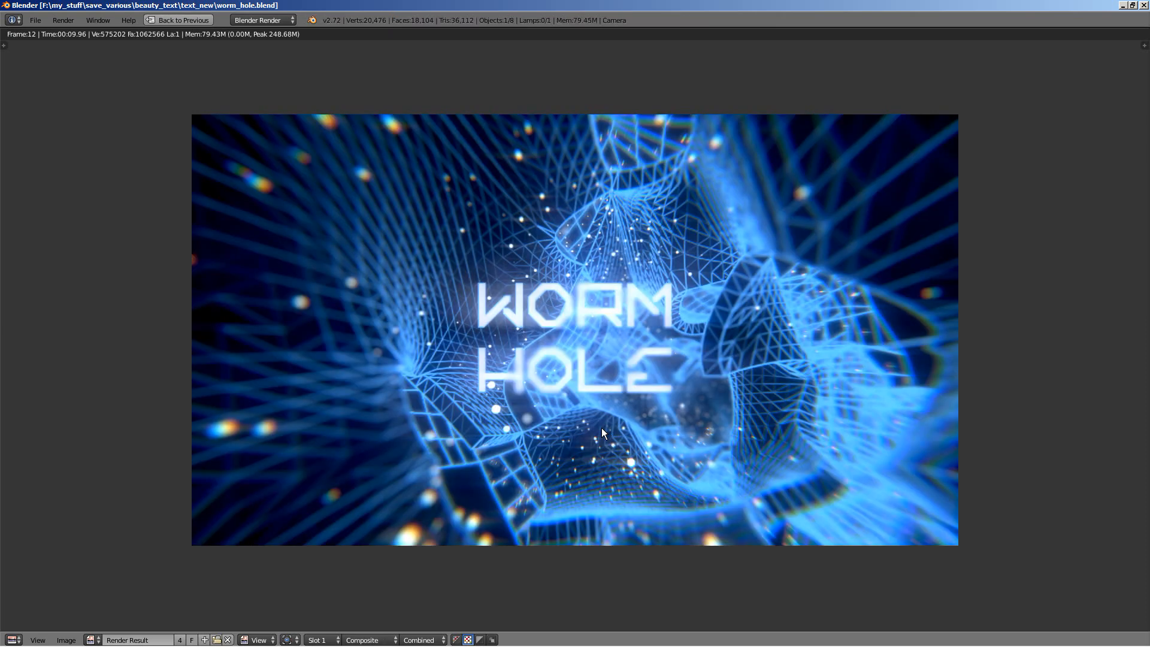
{"action": "mouse_move", "coordinate": [592, 438]}
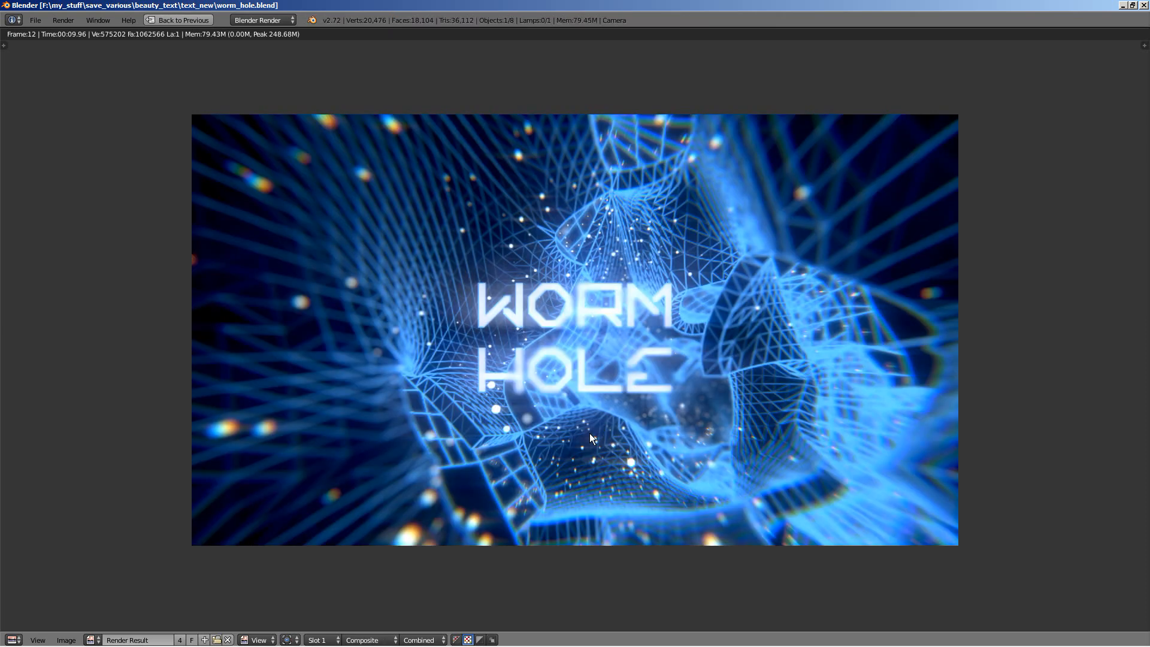
{"action": "left_click", "coordinate": [181, 20]}
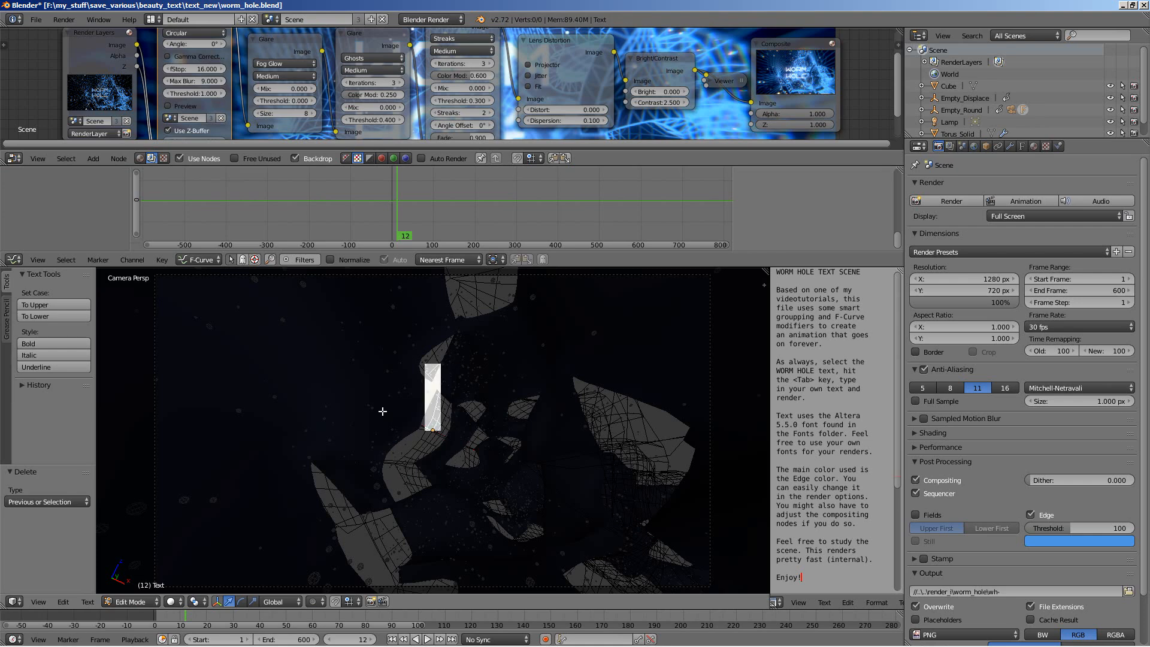
Type LOOKS COOL! as the wormhole title and exit edit mode.
{"action": "type", "text": "LOOKS"}
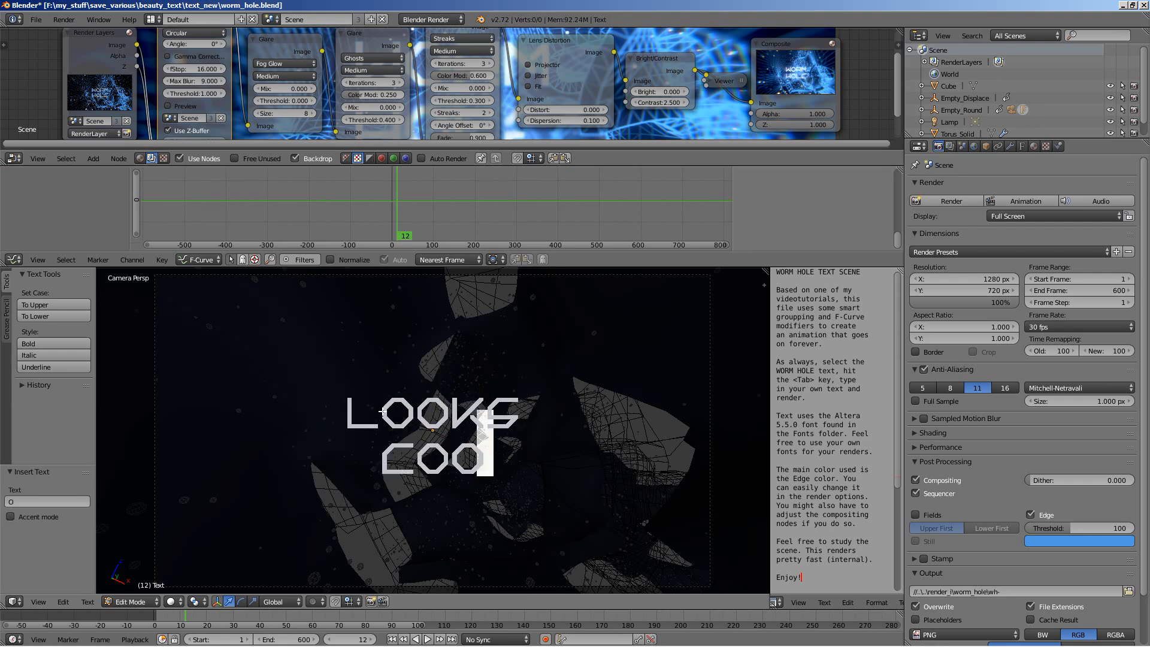
{"action": "type", "text": "L!"}
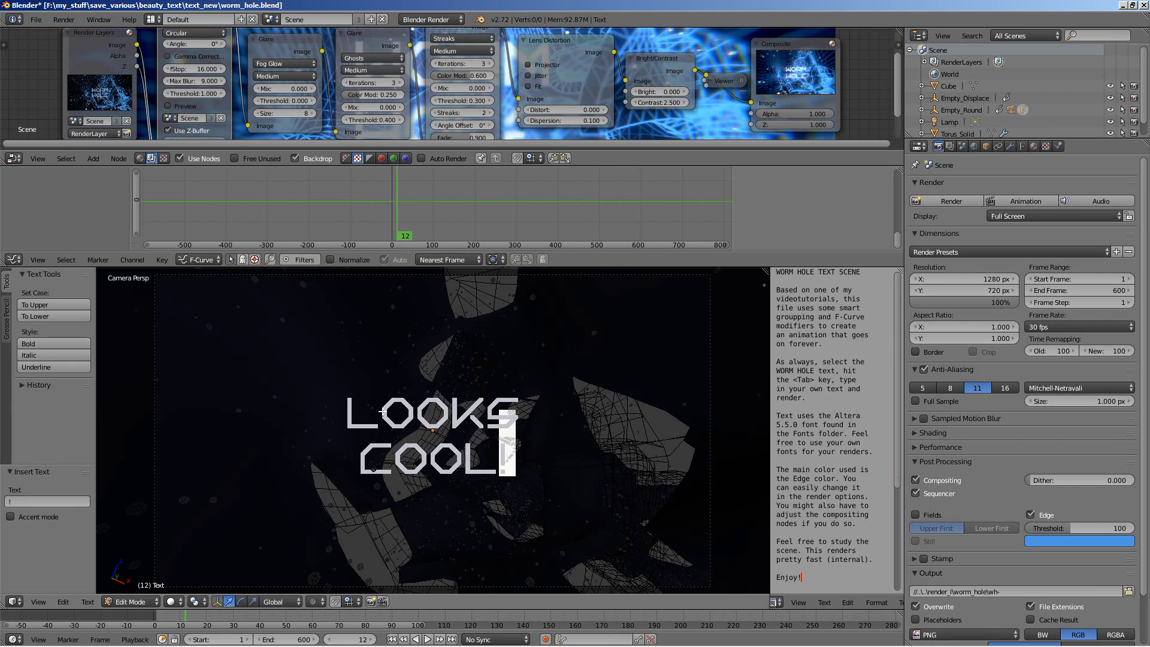
{"action": "key", "text": "Tab"}
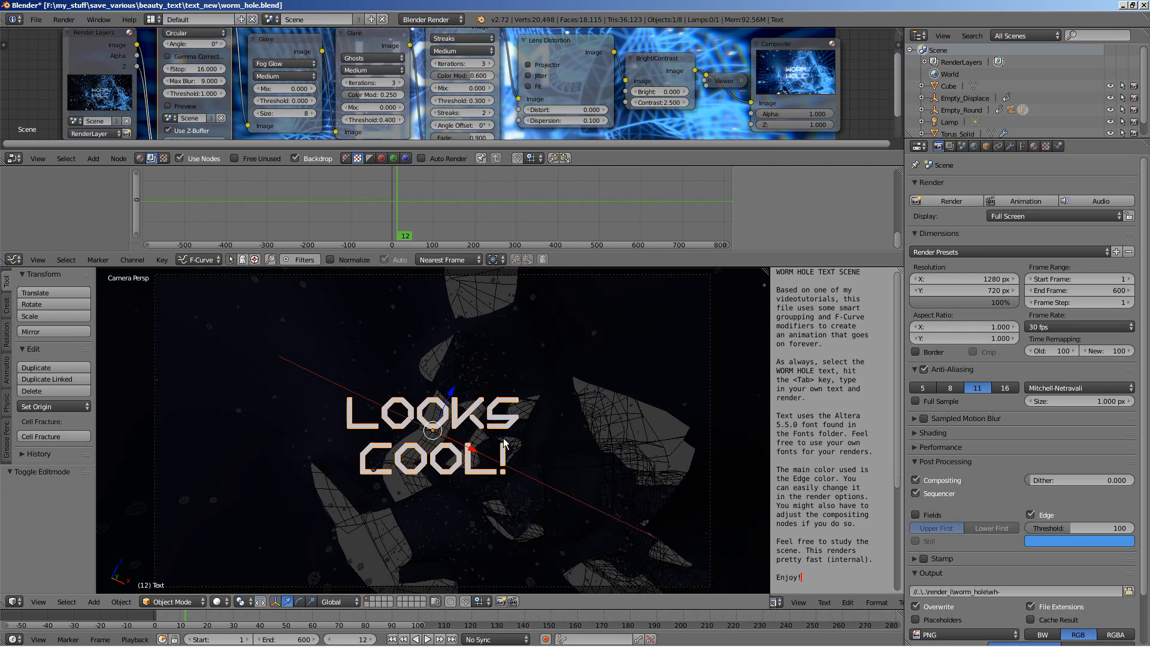
{"action": "mouse_move", "coordinate": [428, 431]}
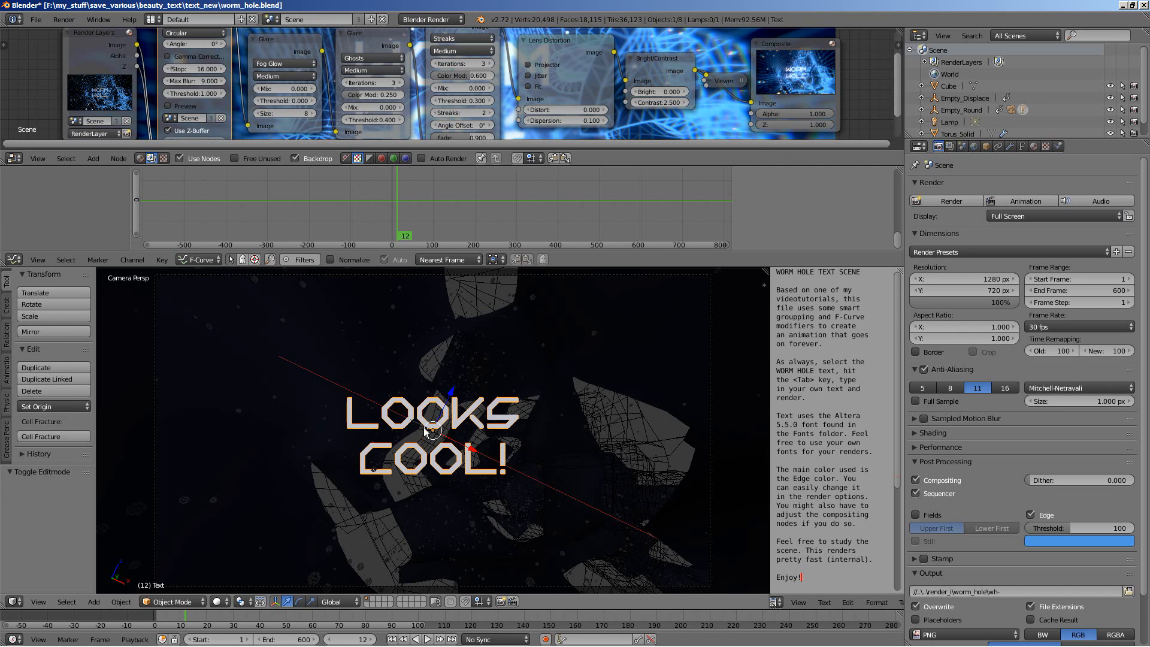
{"action": "mouse_move", "coordinate": [484, 475]}
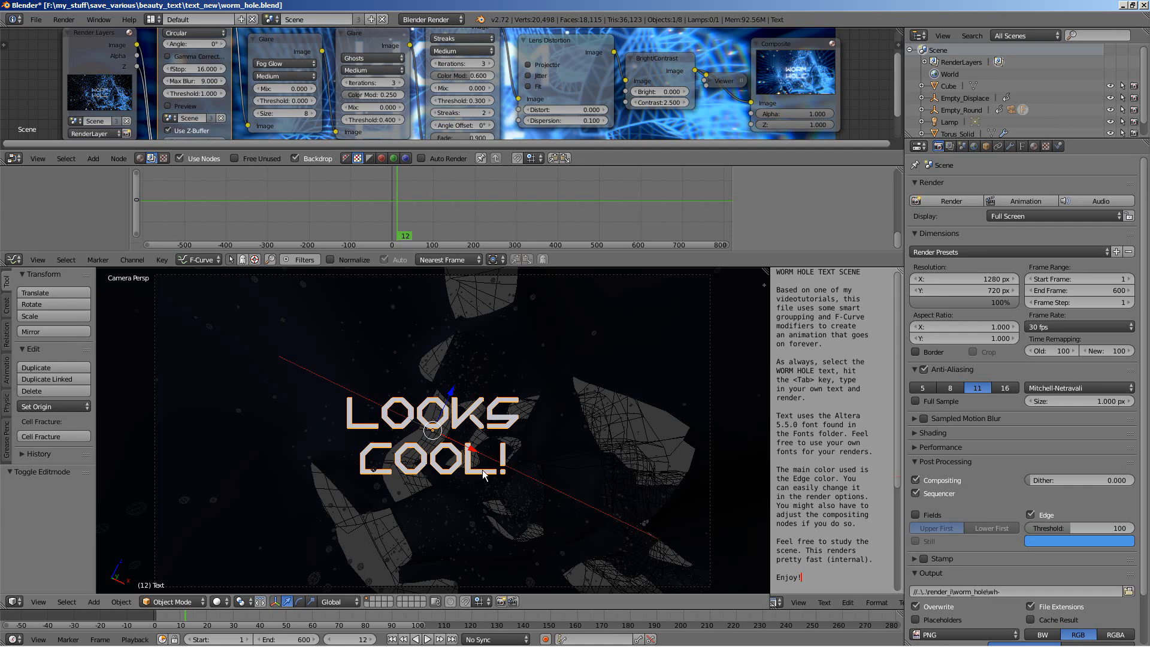
Set the Post Processing edge colour to orange and render frame 12.
{"action": "scroll", "scroll_direction": "down", "scroll_amount": 3}
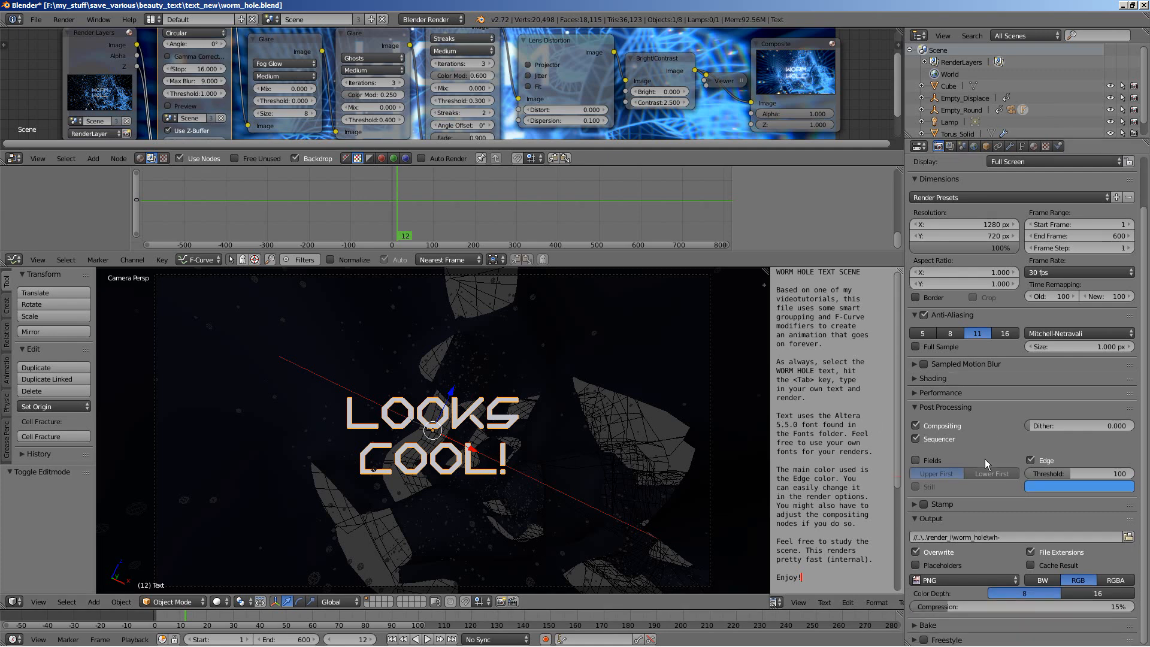
{"action": "mouse_move", "coordinate": [999, 454]}
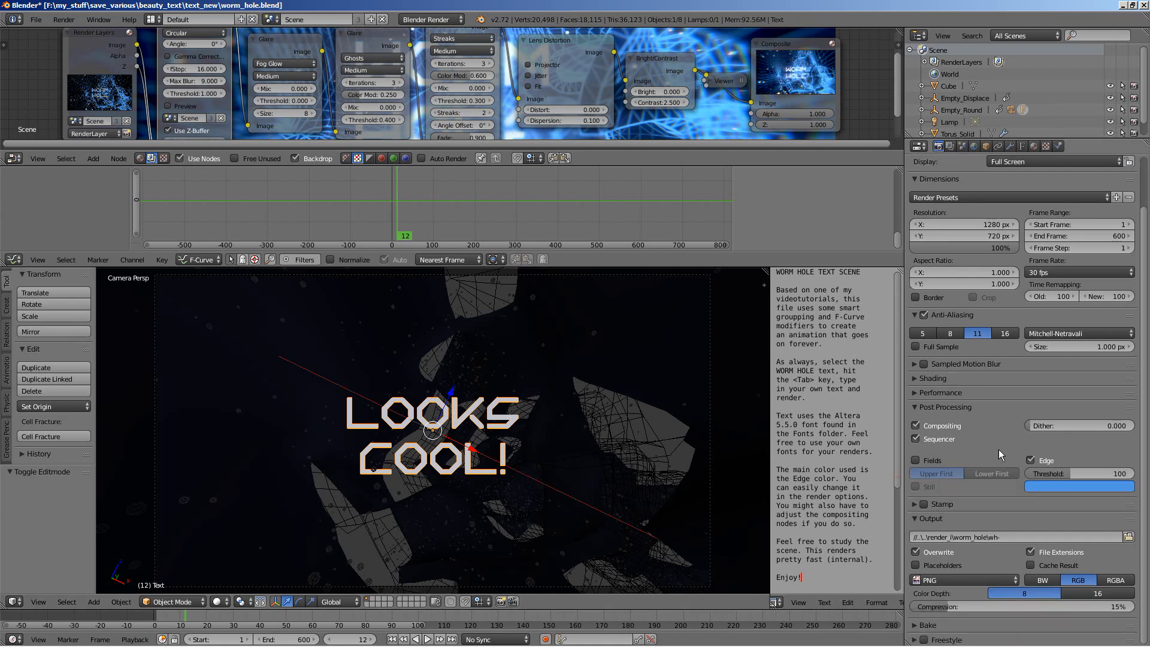
{"action": "mouse_move", "coordinate": [1078, 486]}
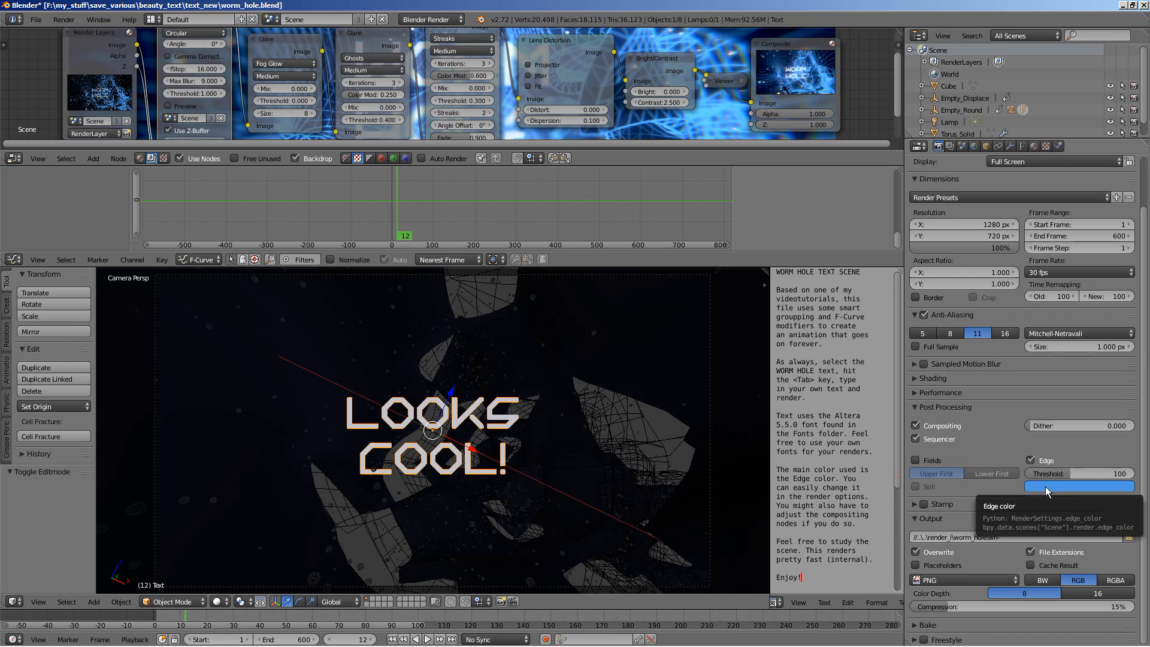
{"action": "left_click", "coordinate": [1079, 486]}
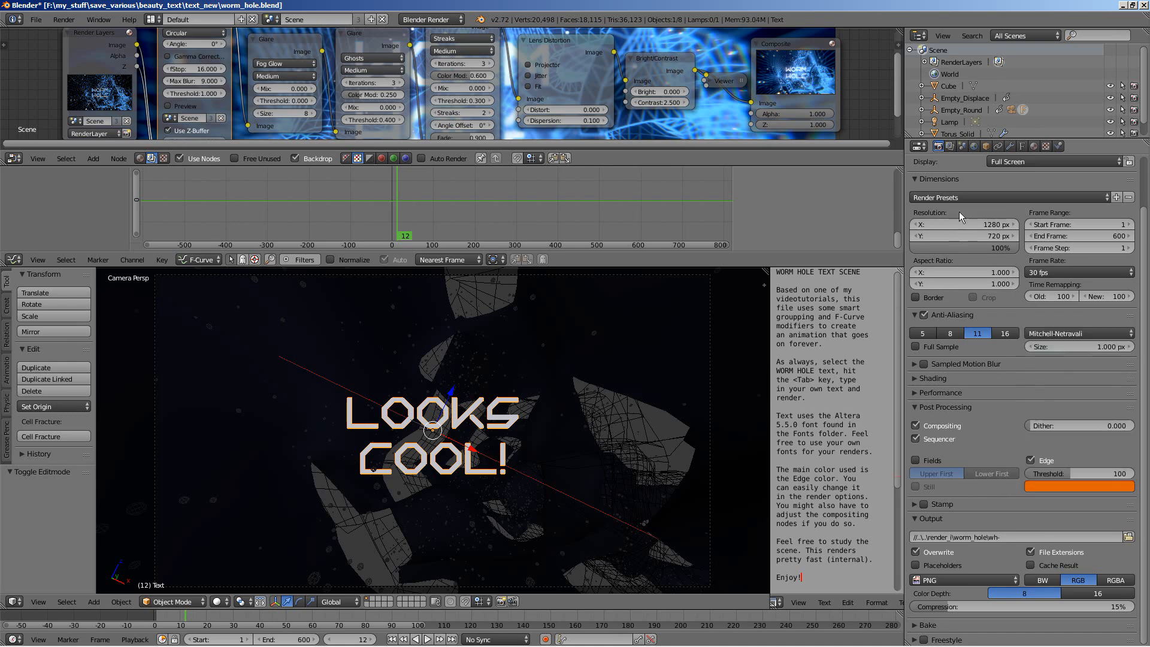
{"action": "key", "text": "F12"}
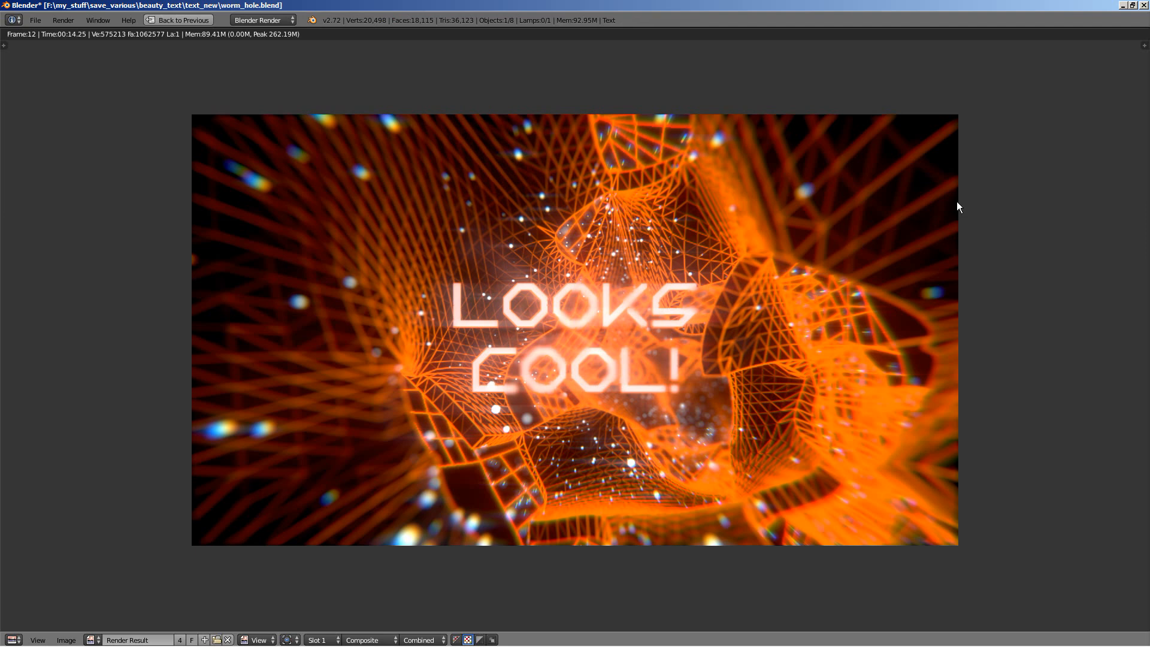
{"action": "mouse_move", "coordinate": [825, 331]}
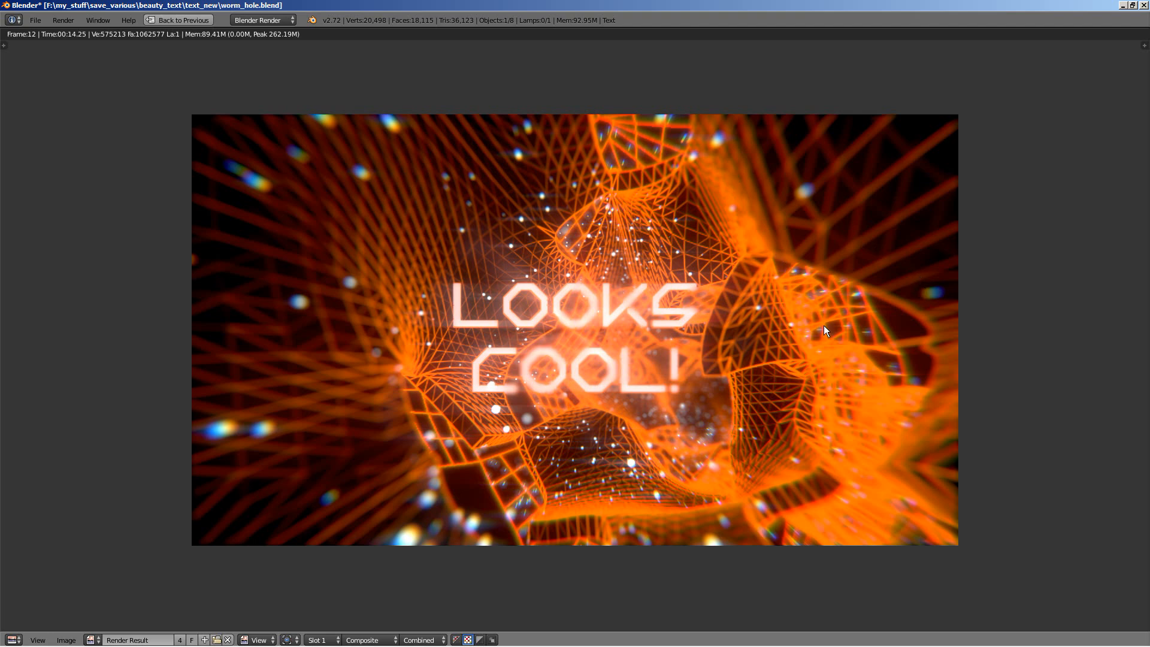
{"action": "mouse_move", "coordinate": [536, 165]}
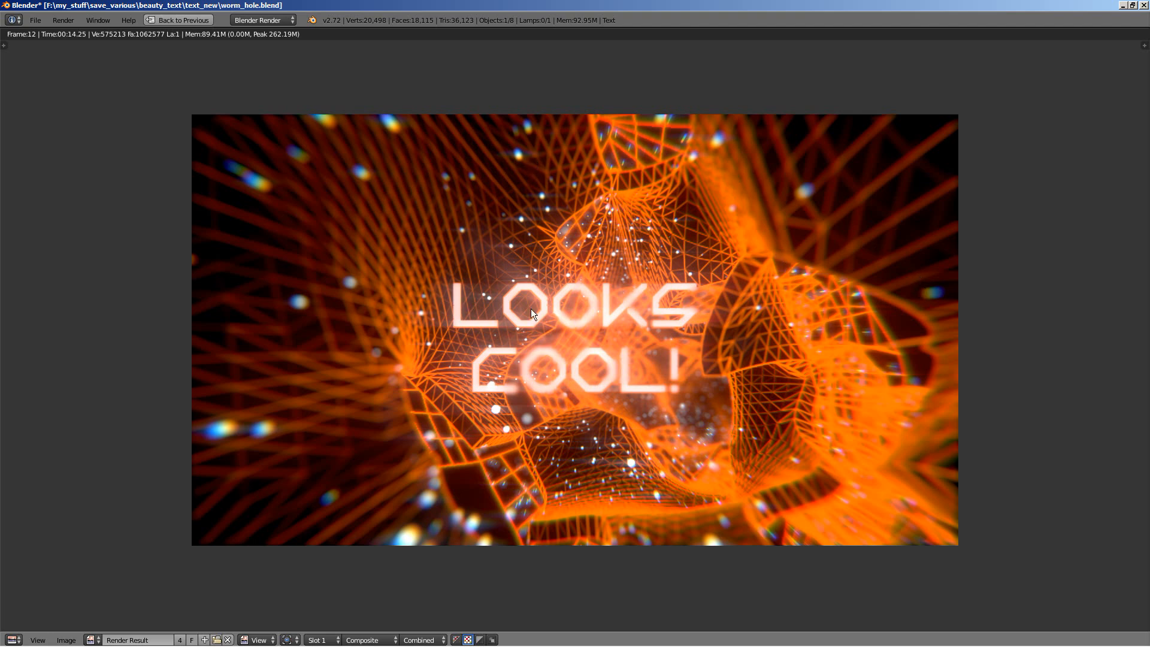
{"action": "mouse_move", "coordinate": [688, 426]}
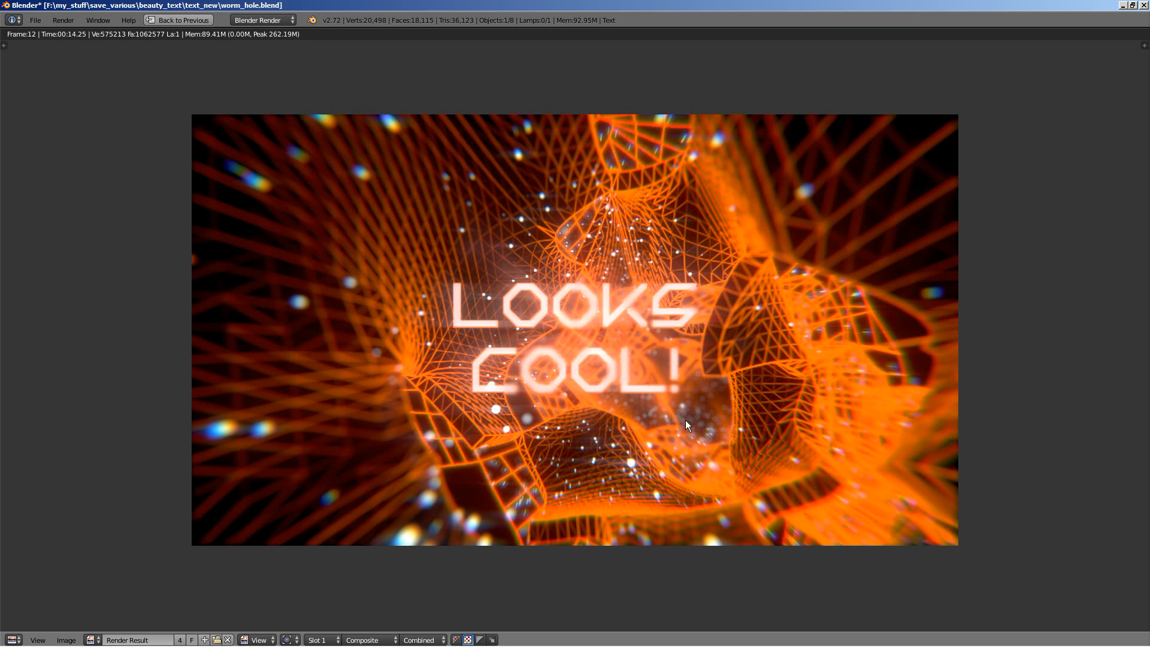
Close the render result view to get back to the worm-hole scene with the orange LOOKS COOL! text.
{"action": "left_click", "coordinate": [180, 20]}
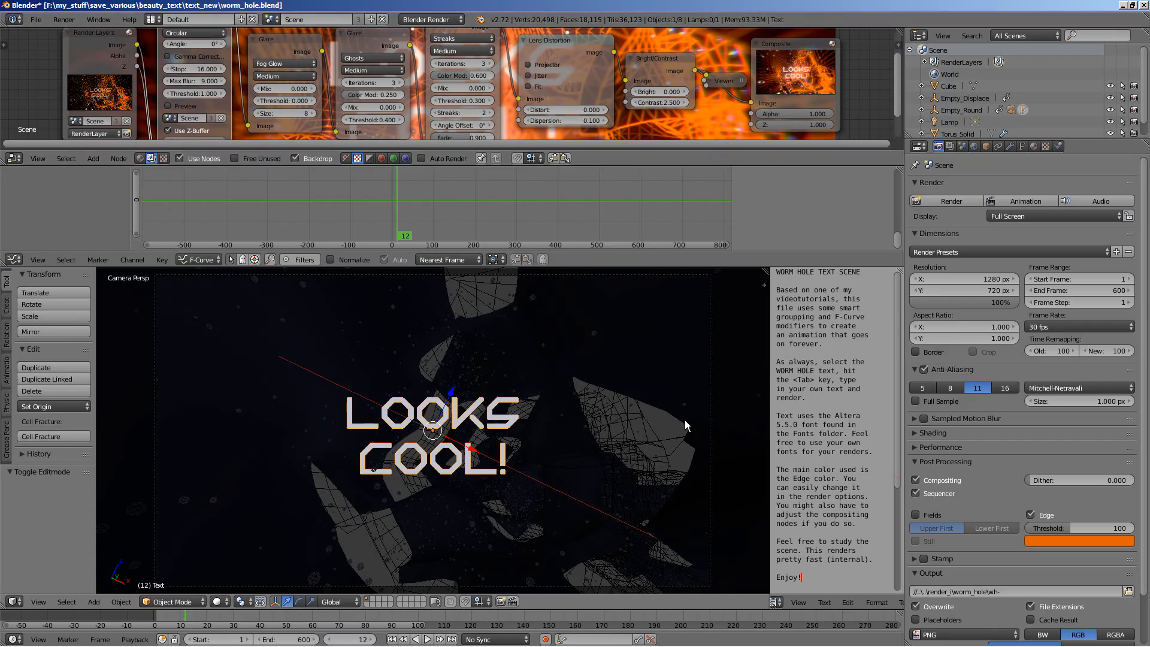
{"action": "mouse_move", "coordinate": [517, 330]}
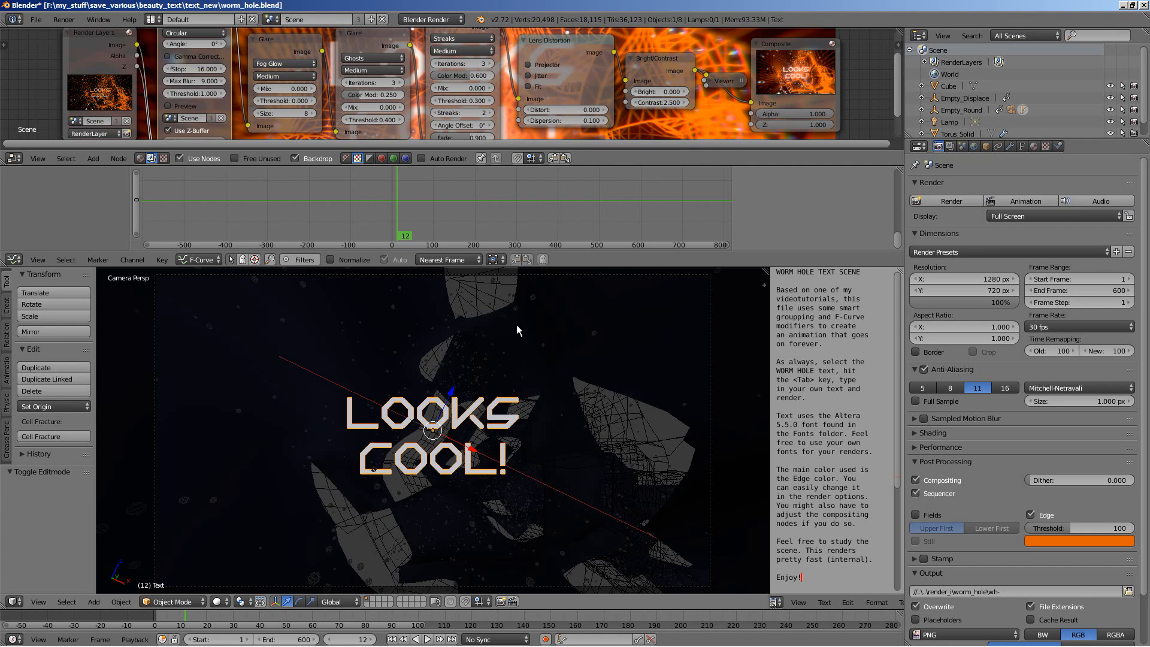
{"action": "mouse_move", "coordinate": [559, 365]}
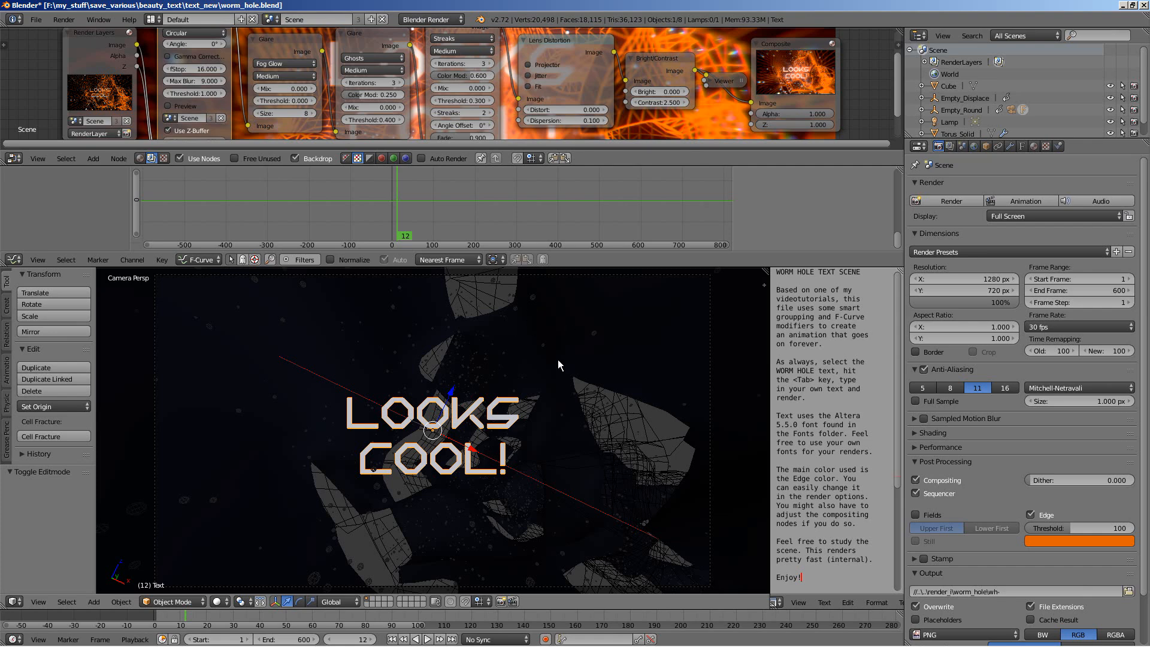